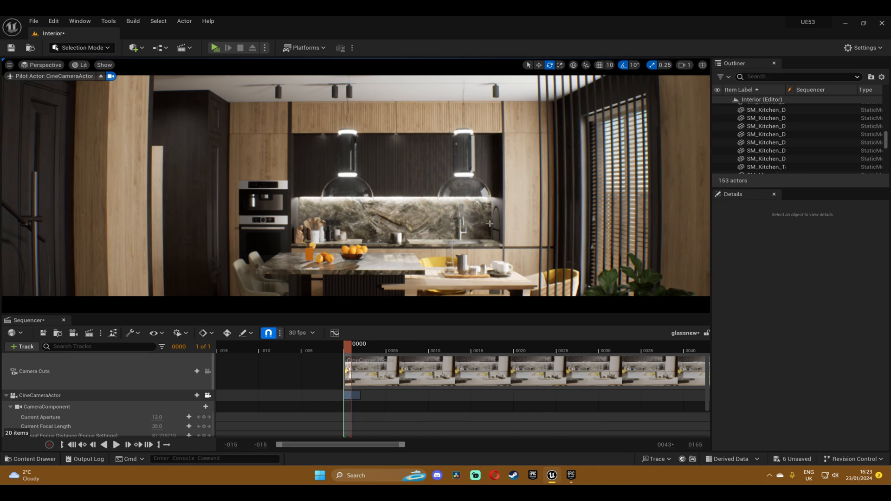
Create a new Material named GLASS in the Content Drawer and open it.
{"action": "left_click", "coordinate": [33, 459]}
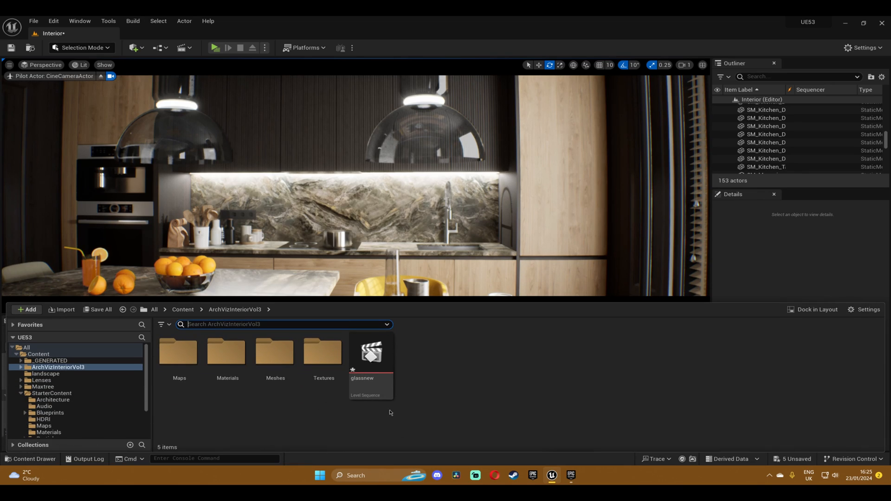
{"action": "left_click", "coordinate": [26, 309]}
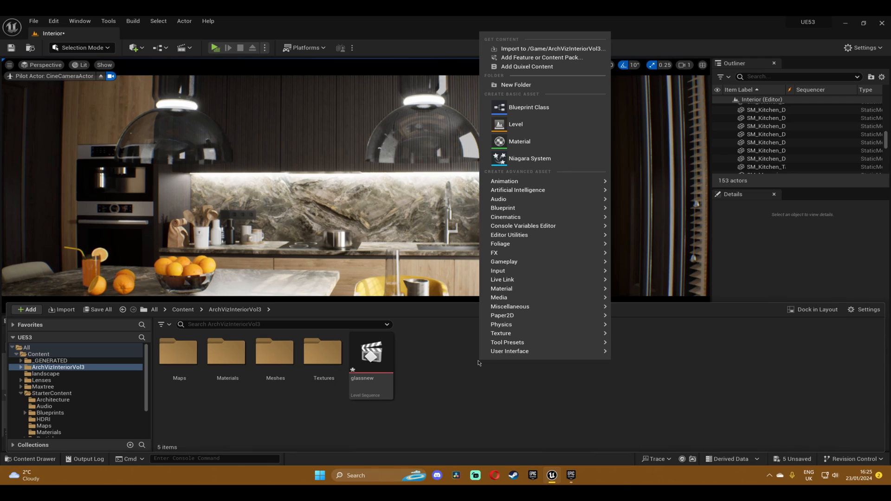
{"action": "mouse_move", "coordinate": [529, 158]}
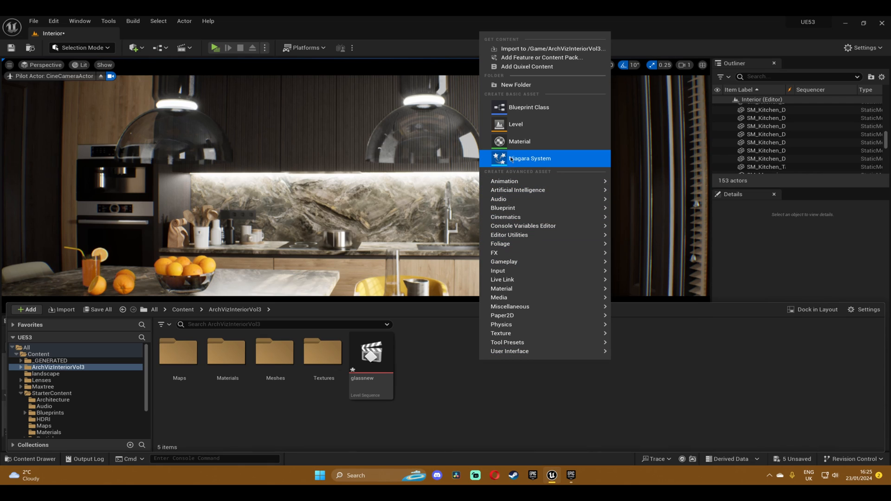
{"action": "left_click", "coordinate": [519, 141]}
{"action": "type", "text": "GLASS"}
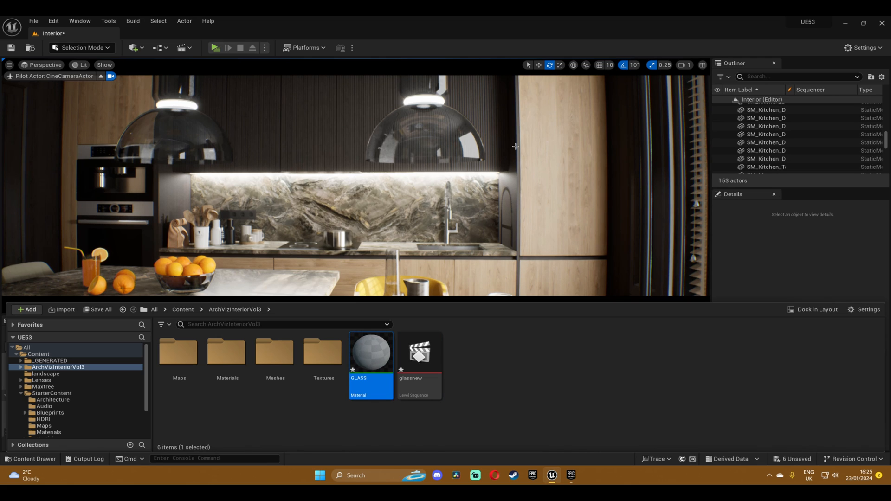
{"action": "double_click", "coordinate": [370, 353]}
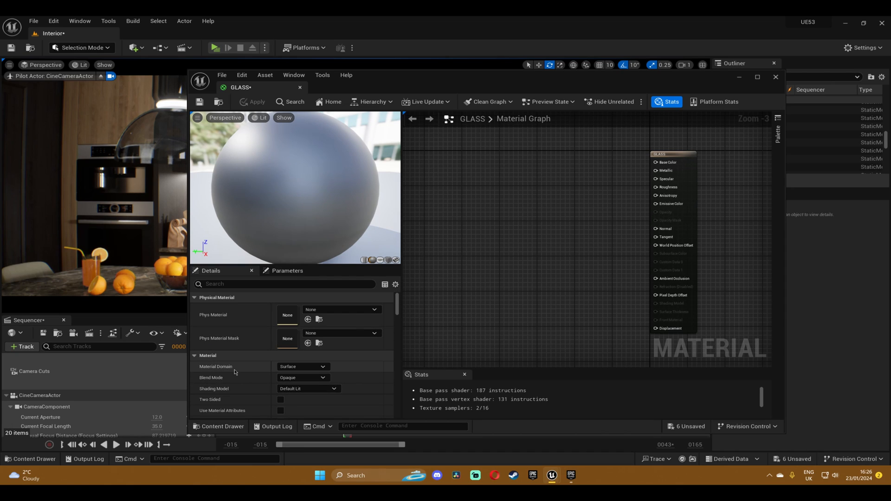
{"action": "mouse_move", "coordinate": [240, 393]}
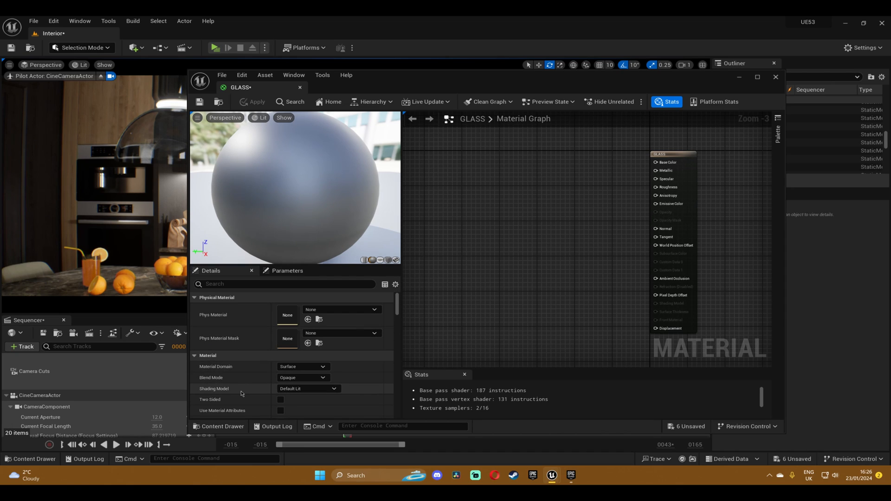
{"action": "mouse_move", "coordinate": [280, 403]}
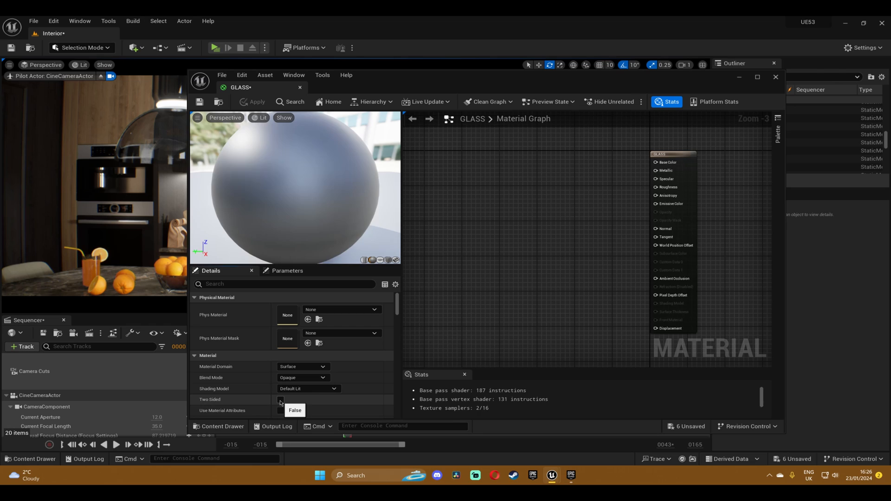
Make GLASS two-sided, keep Default Lit shading, and set Blend Mode to Translucent.
{"action": "left_click", "coordinate": [307, 389]}
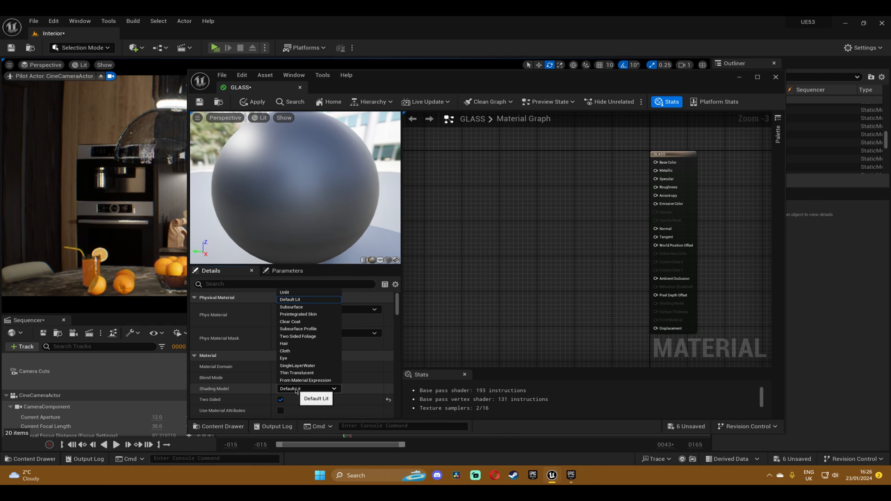
{"action": "left_click", "coordinate": [289, 299]}
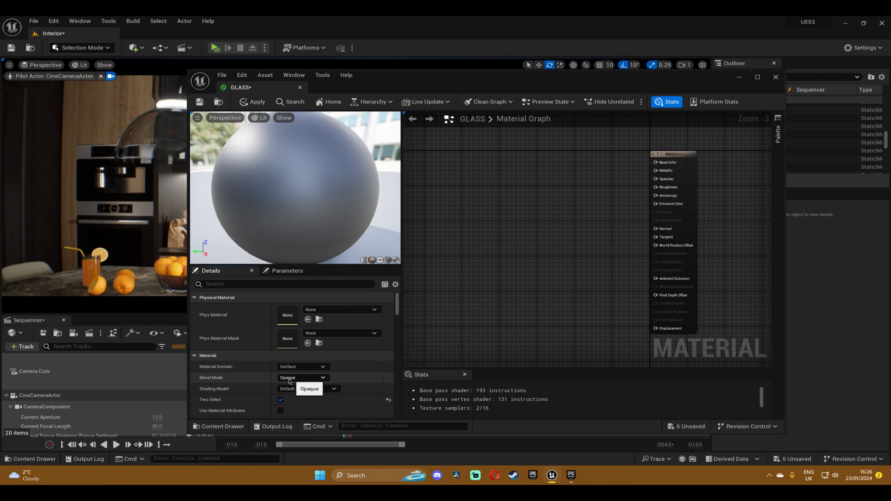
{"action": "left_click", "coordinate": [303, 378]}
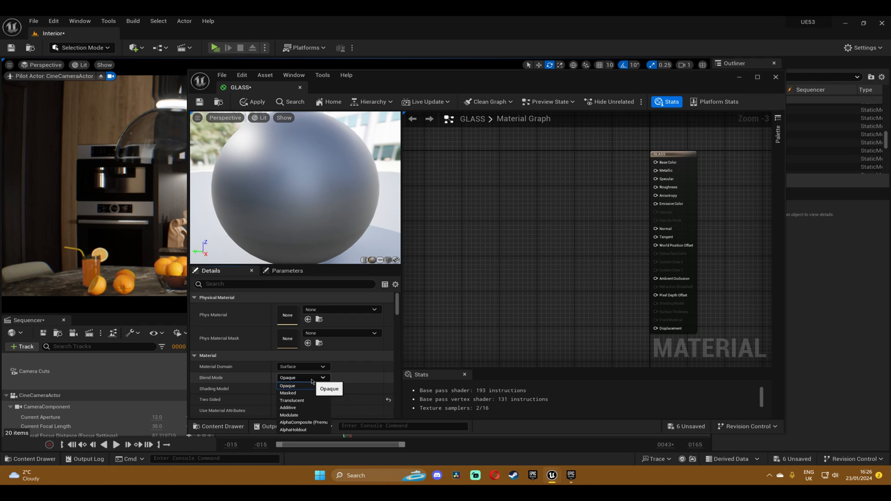
{"action": "left_click", "coordinate": [292, 400]}
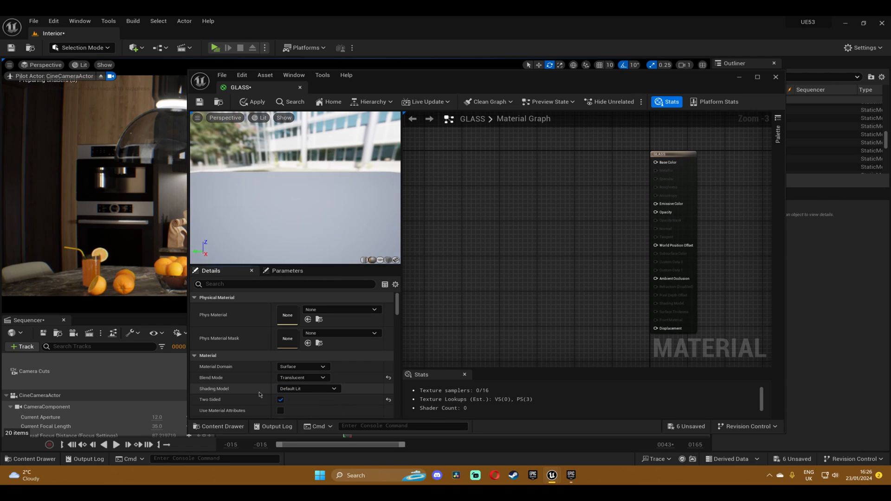
Set Translucency Lighting Mode to Surface TranslucencyVolume.
{"action": "scroll", "scroll_direction": "down", "scroll_amount": 3}
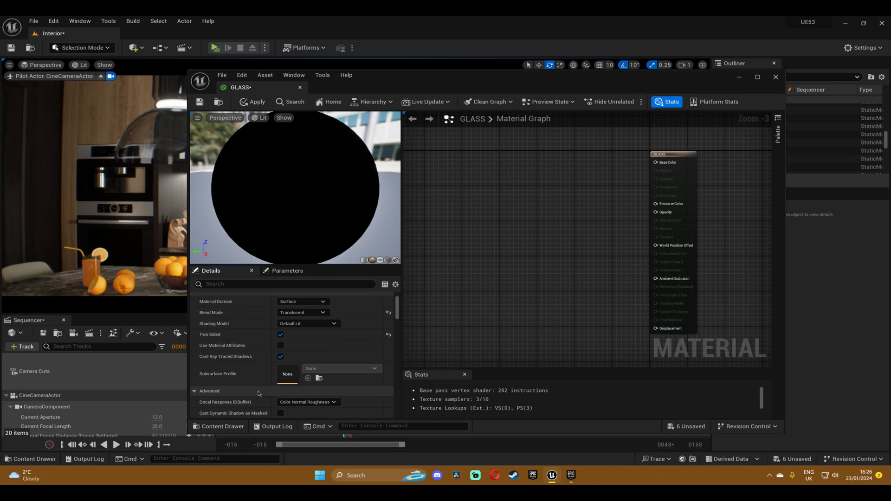
{"action": "scroll", "scroll_direction": "down", "scroll_amount": 3}
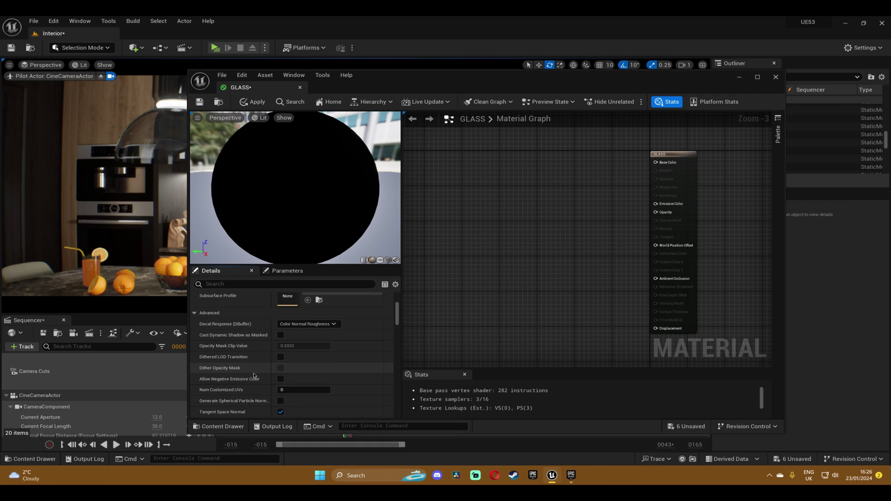
{"action": "scroll", "scroll_direction": "down", "scroll_amount": 3}
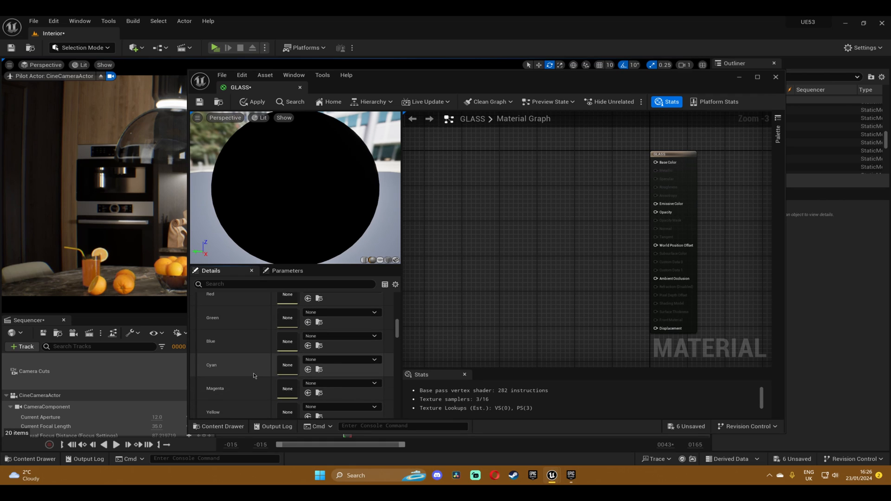
{"action": "scroll", "scroll_direction": "down", "scroll_amount": 3}
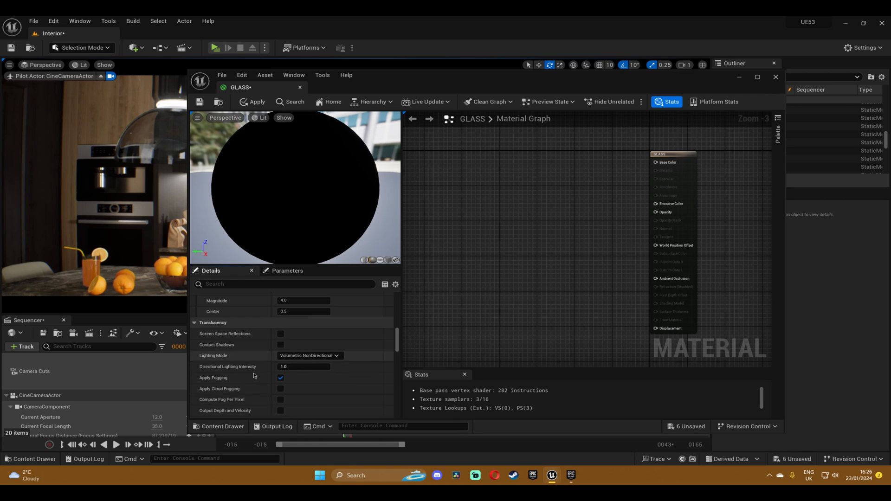
{"action": "left_click", "coordinate": [309, 355]}
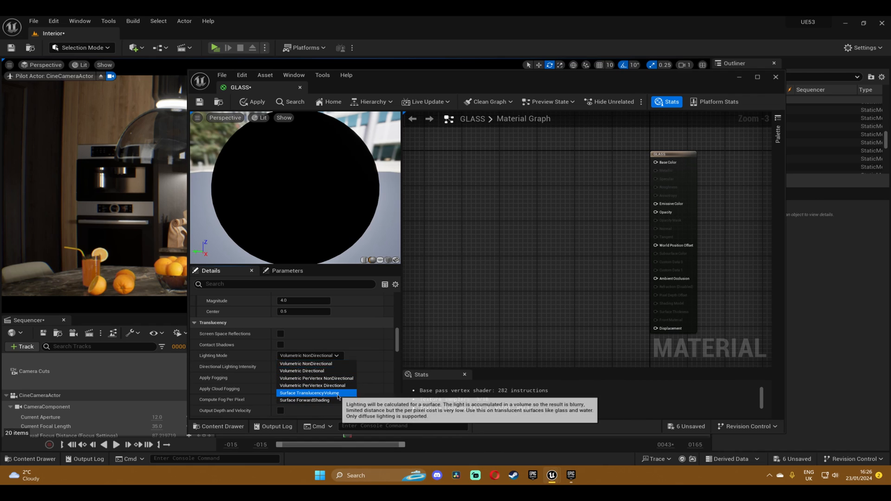
{"action": "left_click", "coordinate": [309, 392]}
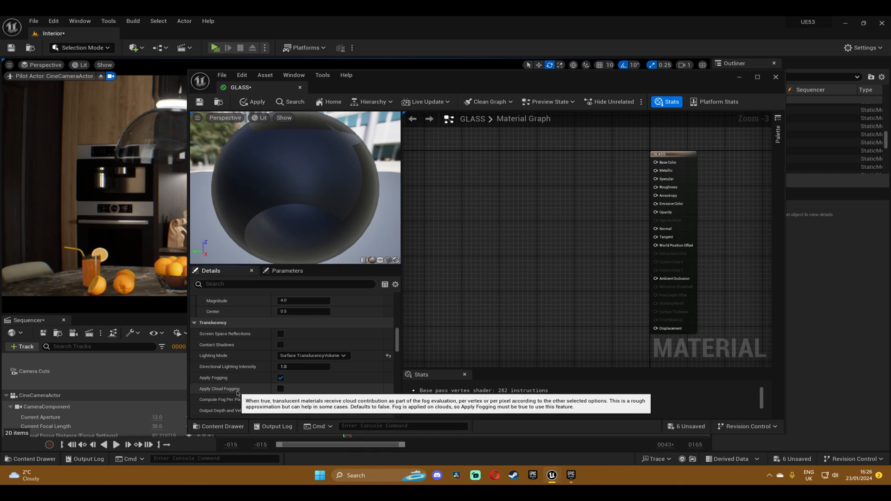
{"action": "scroll", "scroll_direction": "down", "scroll_amount": 3}
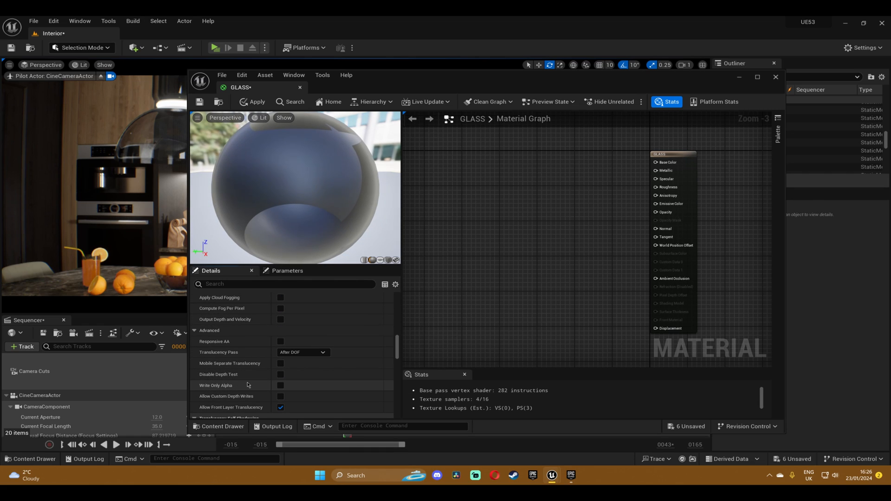
{"action": "scroll", "scroll_direction": "down", "scroll_amount": 3}
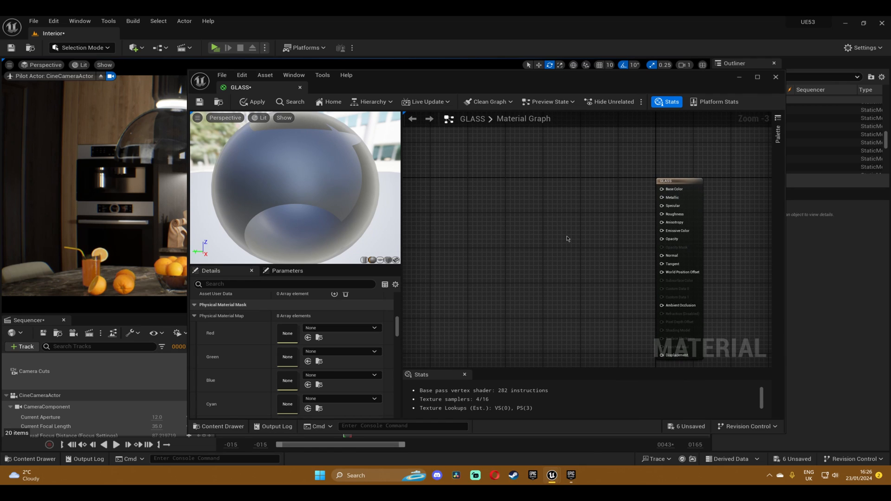
{"action": "mouse_move", "coordinate": [530, 172]}
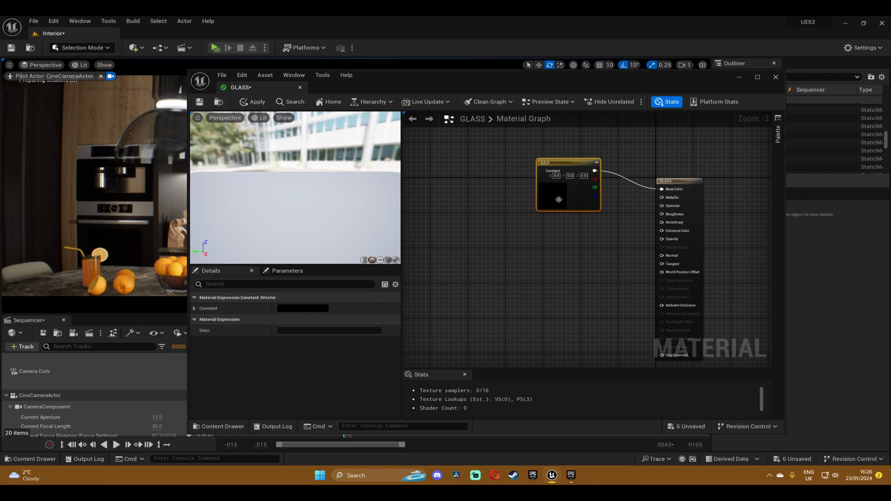
Set the Base Color constant to white in the Color Picker.
{"action": "double_click", "coordinate": [302, 308]}
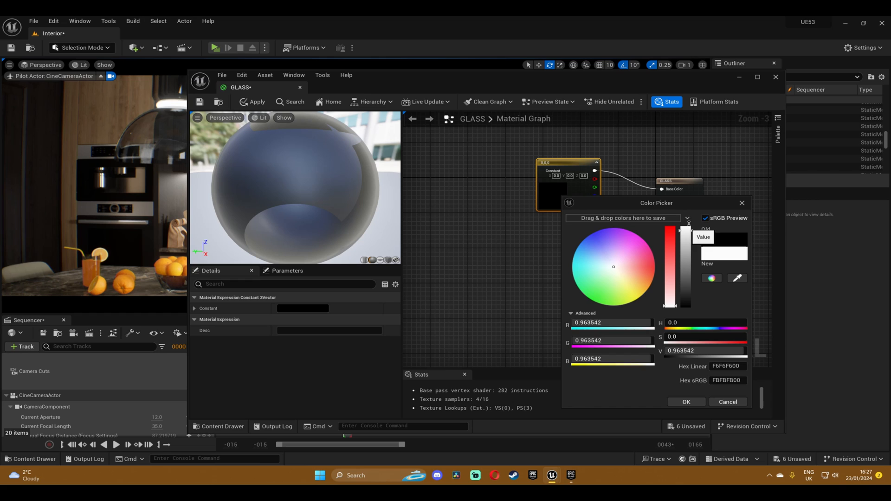
{"action": "left_click", "coordinate": [686, 402]}
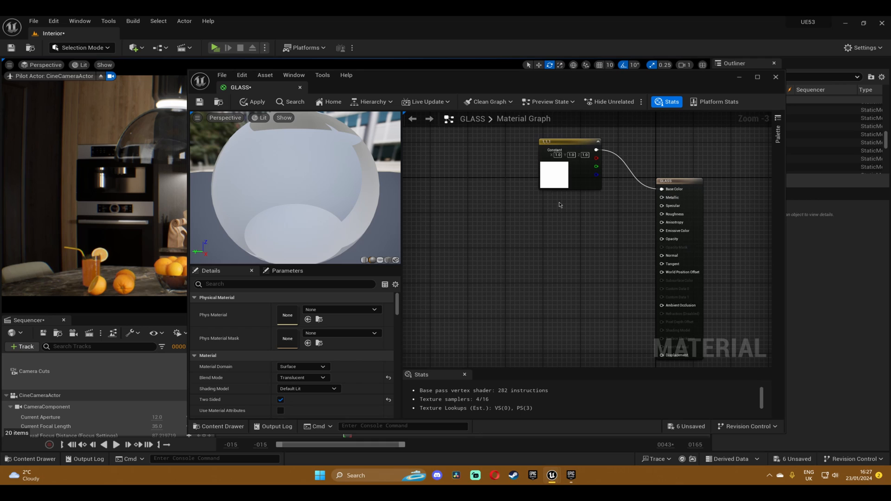
{"action": "mouse_move", "coordinate": [556, 213]}
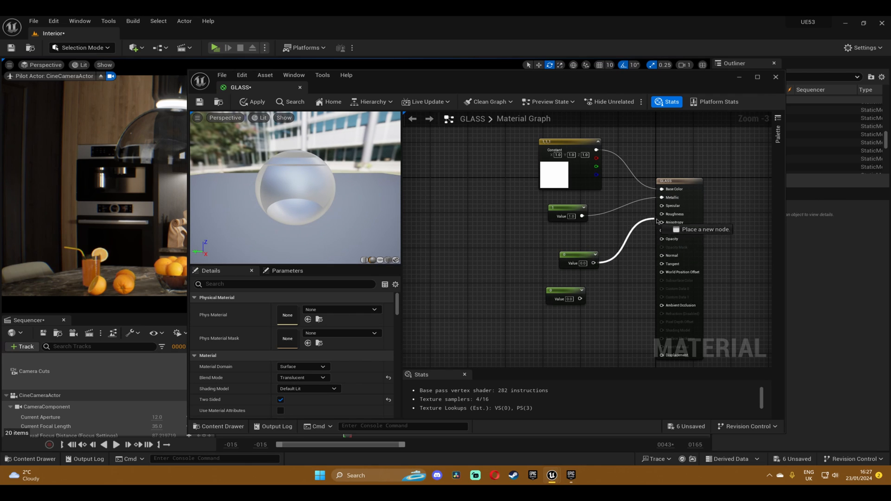
Wire the 0 constant into the Roughness pin.
{"action": "left_click", "coordinate": [571, 251]}
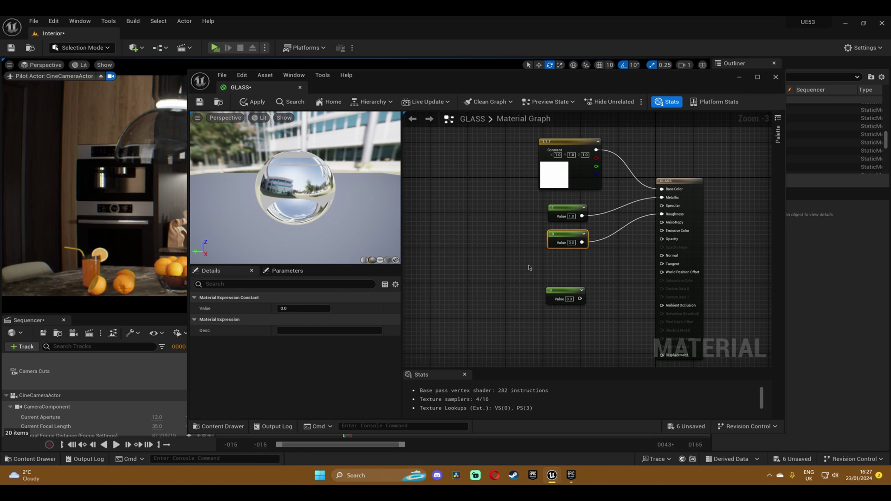
{"action": "mouse_move", "coordinate": [592, 230]}
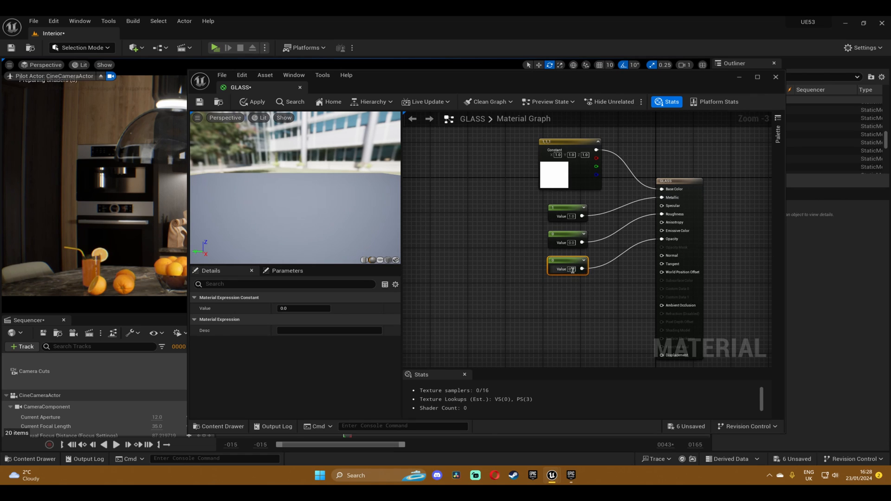
{"action": "mouse_move", "coordinate": [573, 269]}
{"action": "type", "text": "06"}
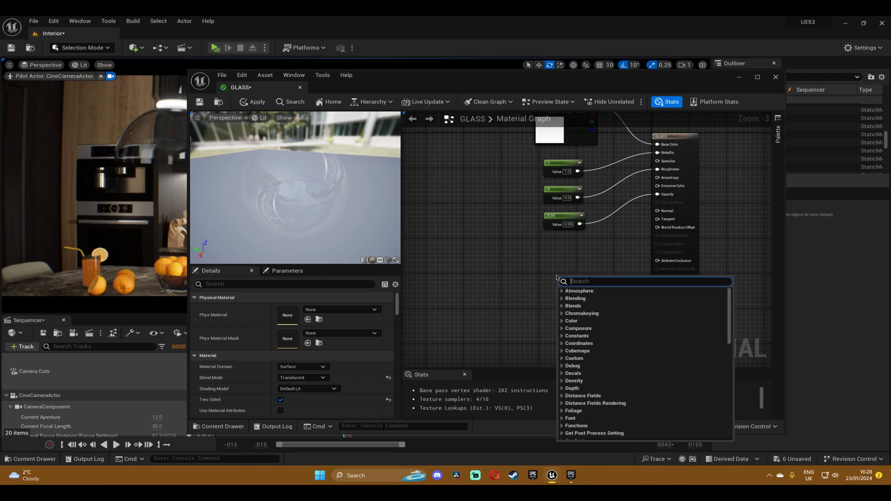
Search 'lerp' and place a LinearInterpolate node in the graph.
{"action": "type", "text": "le"}
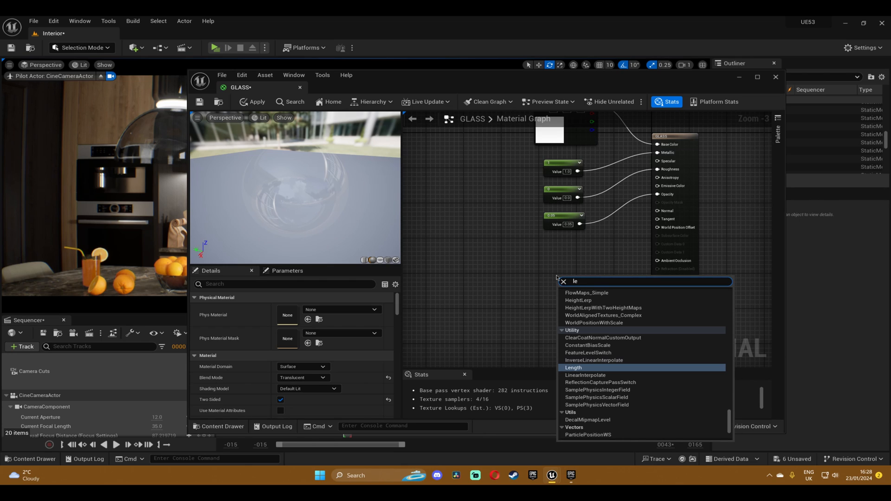
{"action": "type", "text": "r"}
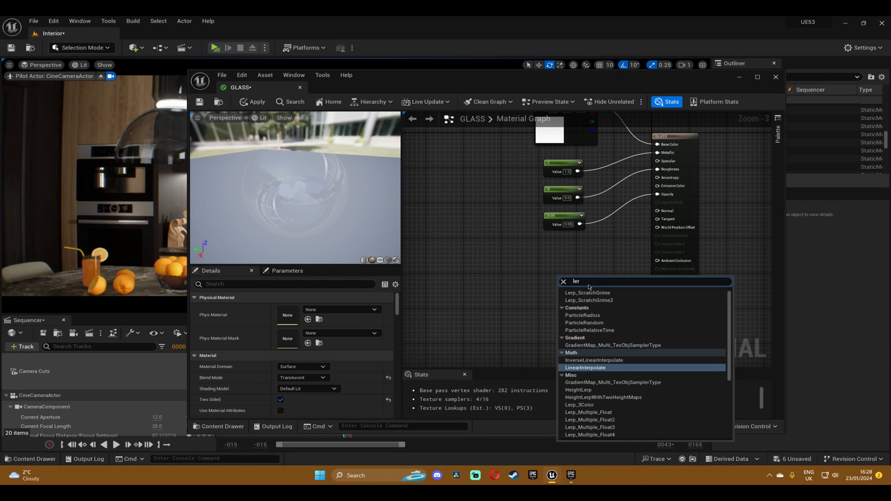
{"action": "type", "text": "p"}
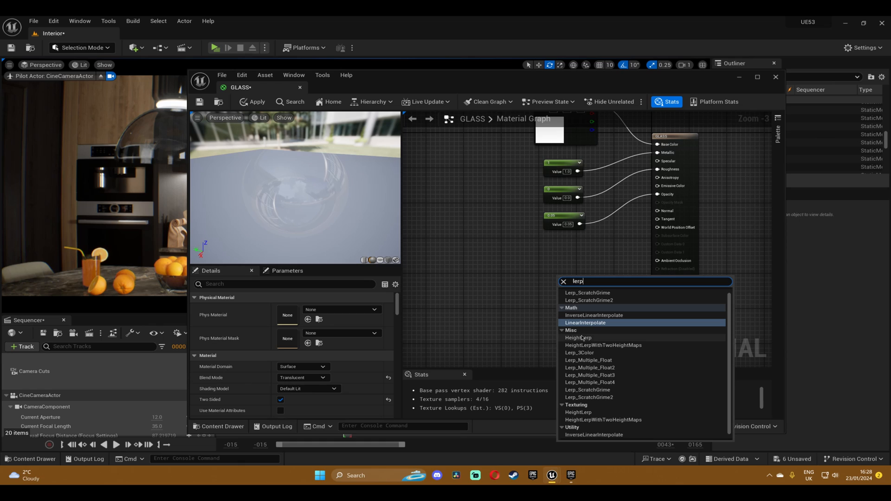
{"action": "left_click", "coordinate": [586, 323]}
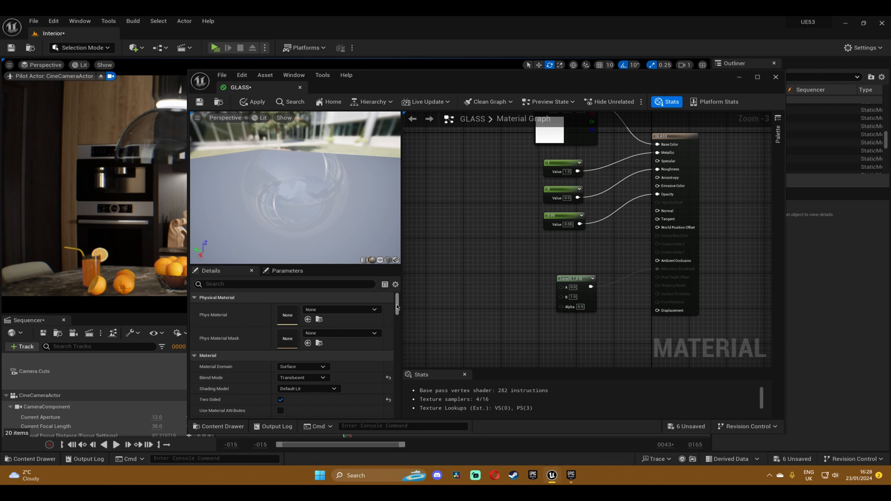
Set the Refraction Method to Index Of Refraction in Details.
{"action": "scroll", "scroll_direction": "down", "scroll_amount": 3}
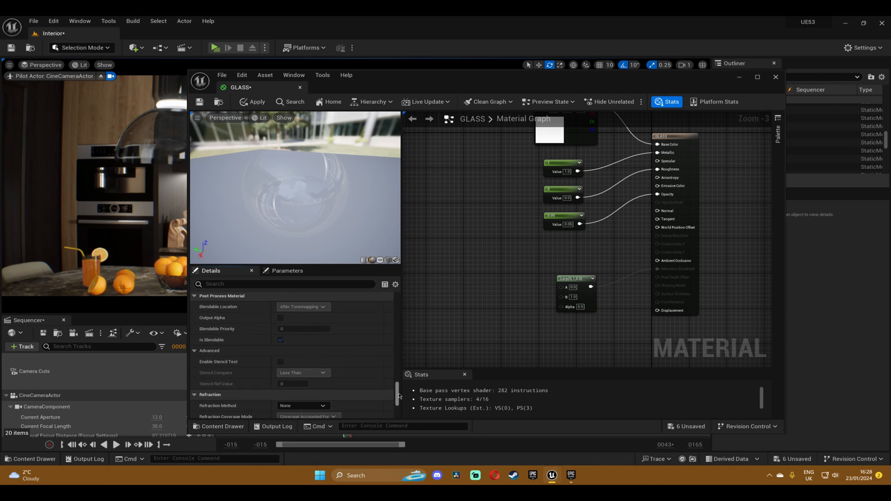
{"action": "scroll", "scroll_direction": "down", "scroll_amount": 3}
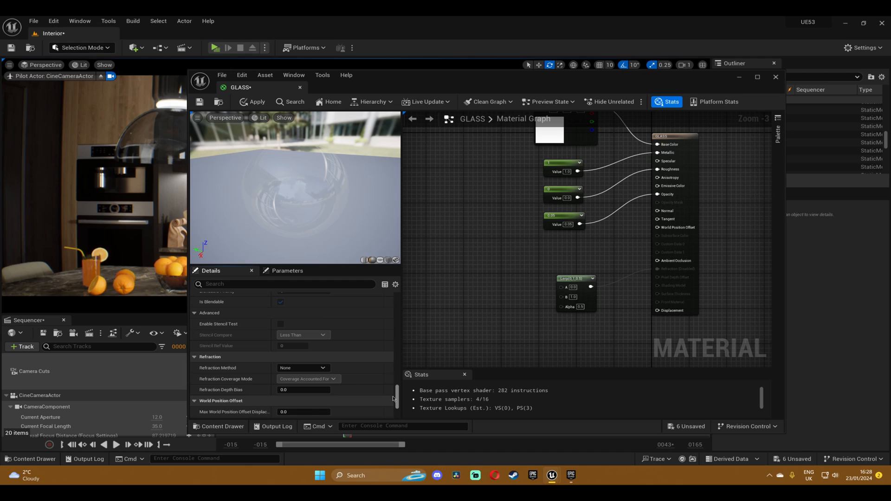
{"action": "mouse_move", "coordinate": [231, 368]}
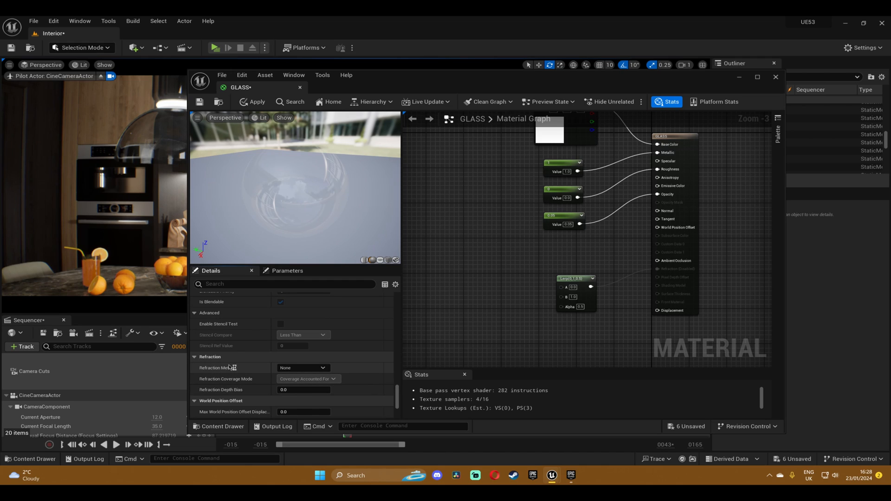
{"action": "mouse_move", "coordinate": [226, 356]}
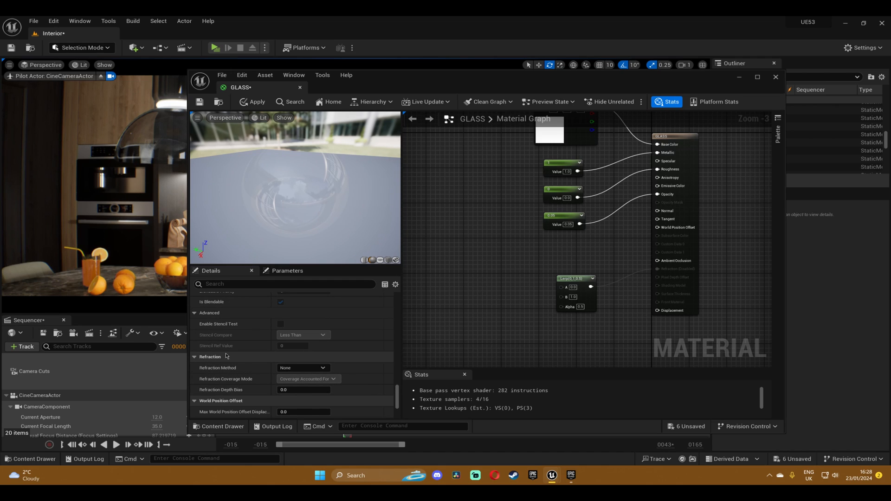
{"action": "mouse_move", "coordinate": [303, 368]}
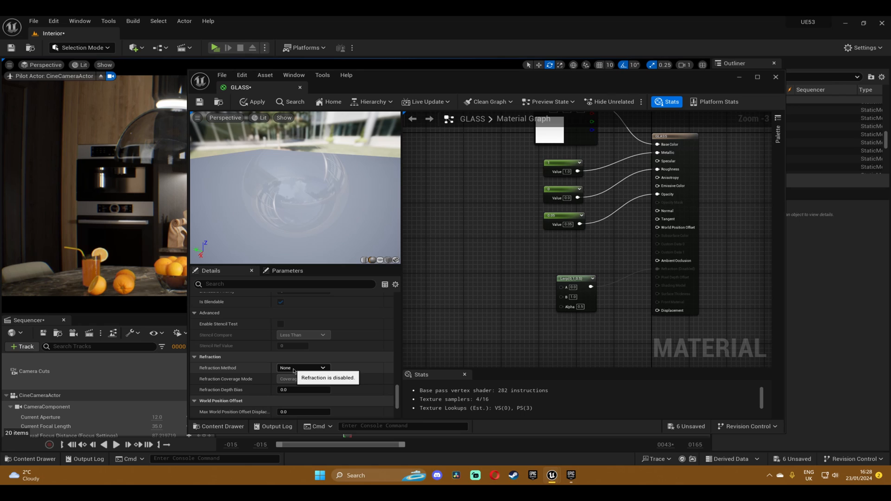
{"action": "left_click", "coordinate": [303, 368]}
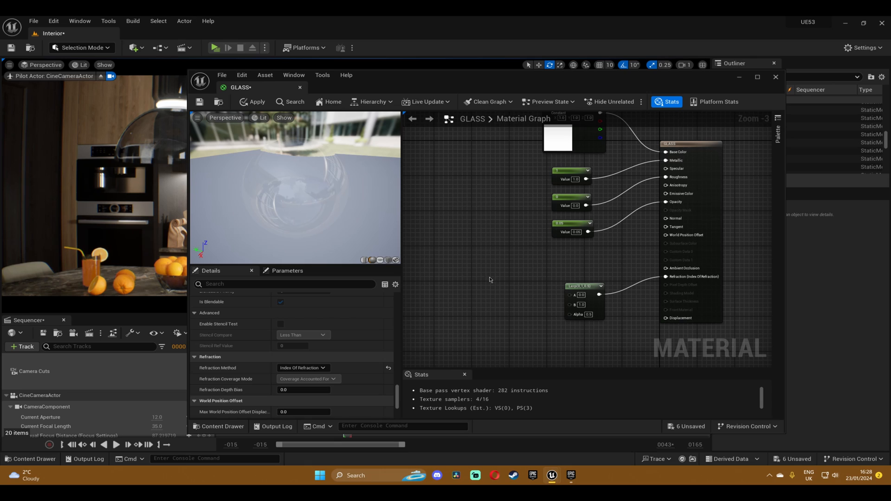
{"action": "mouse_move", "coordinate": [492, 276]}
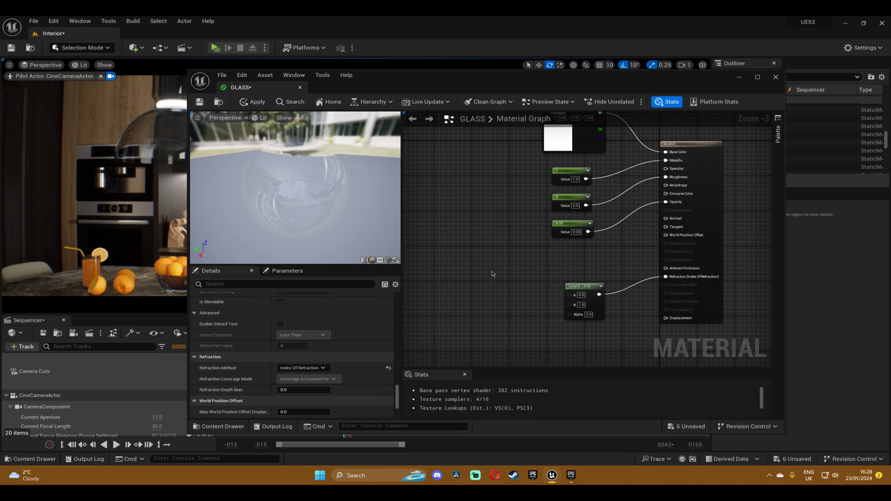
Add constants 1.0 and 1.52 for the Lerp inputs, plus a Fresnel node.
{"action": "left_click", "coordinate": [512, 279]}
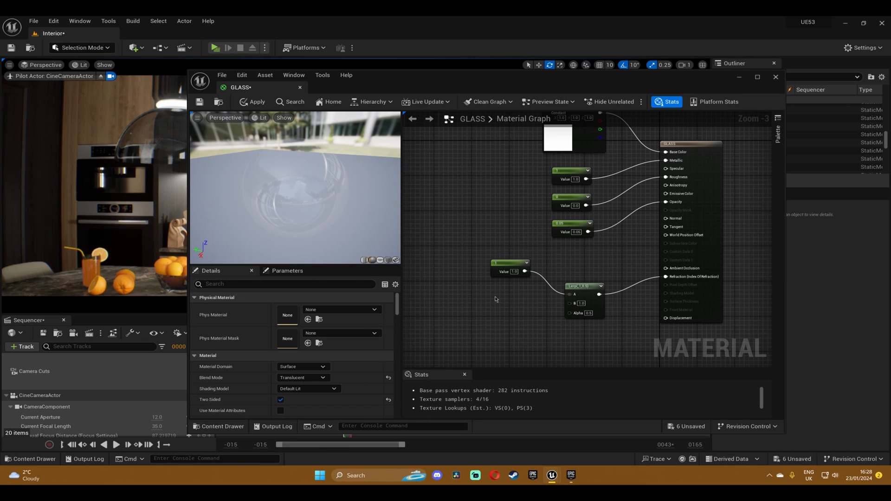
{"action": "left_click", "coordinate": [510, 307]}
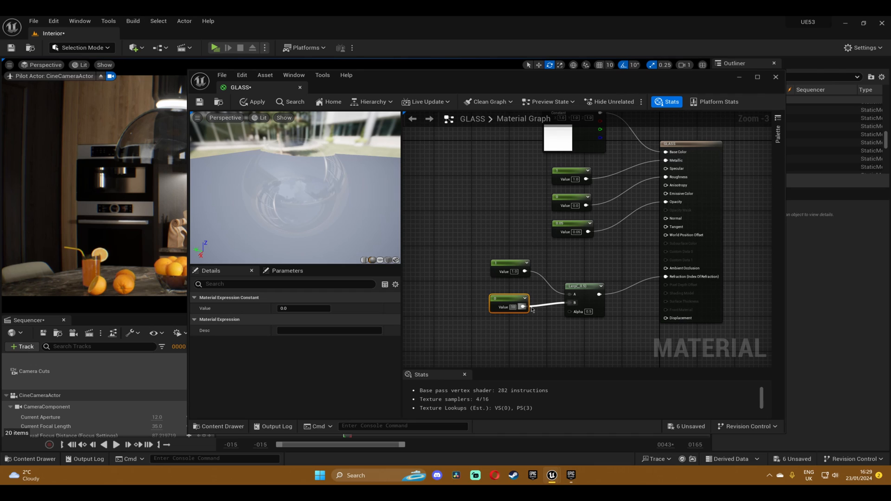
{"action": "type", "text": "1.52"}
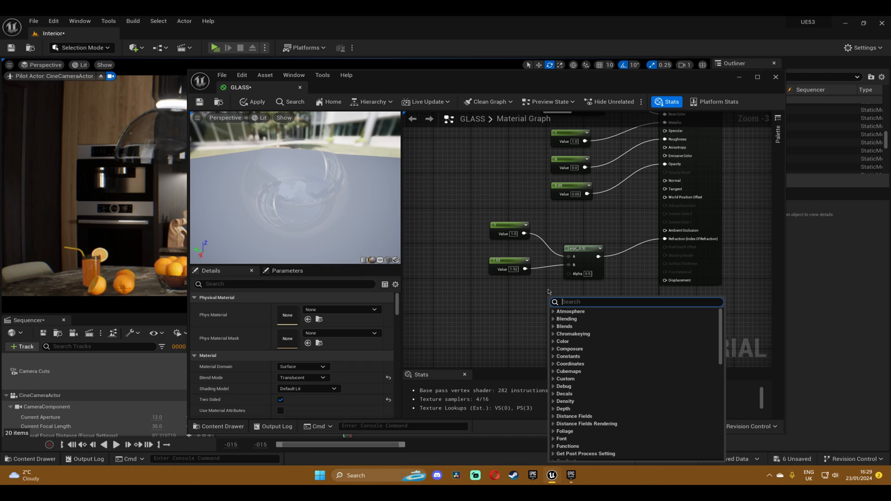
{"action": "type", "text": "fre"}
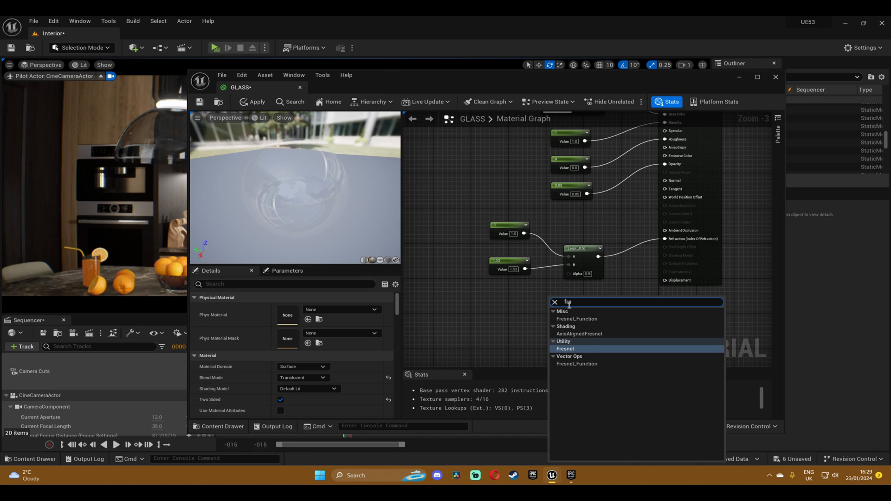
{"action": "left_click", "coordinate": [565, 349]}
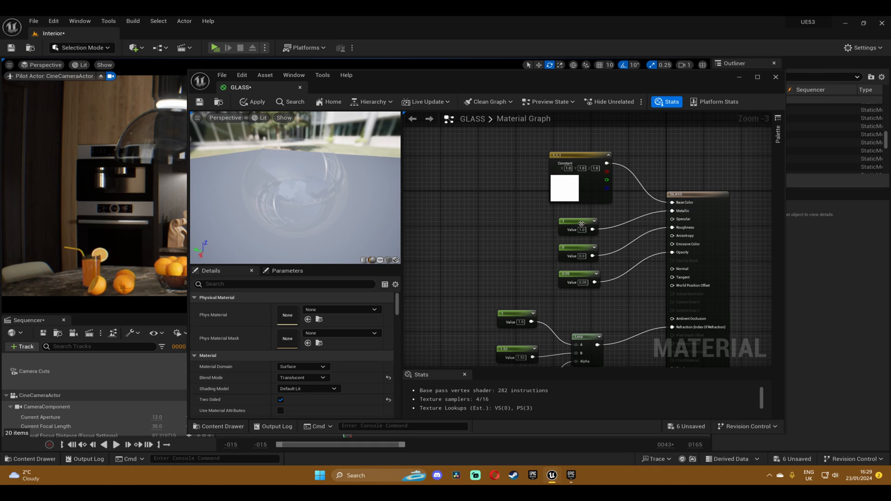
{"action": "mouse_move", "coordinate": [577, 249]}
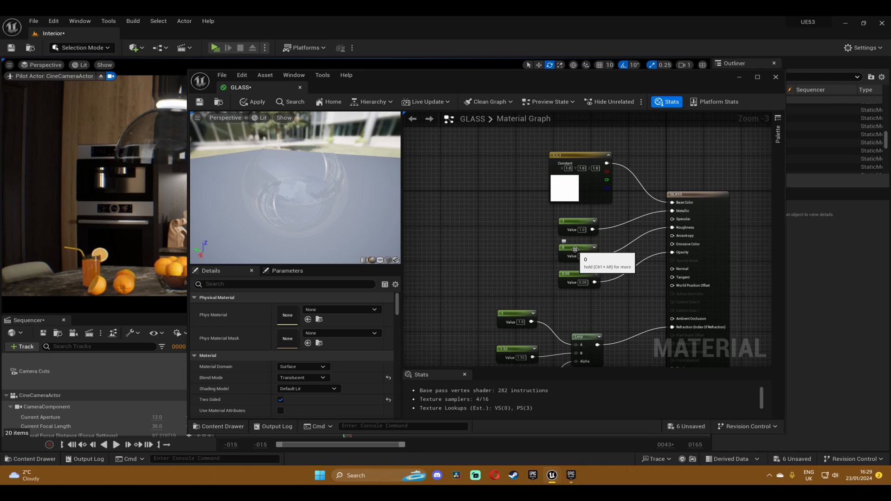
Convert the roughness and opacity constants into parameters named roughness and Opacity.
{"action": "left_click", "coordinate": [578, 222]}
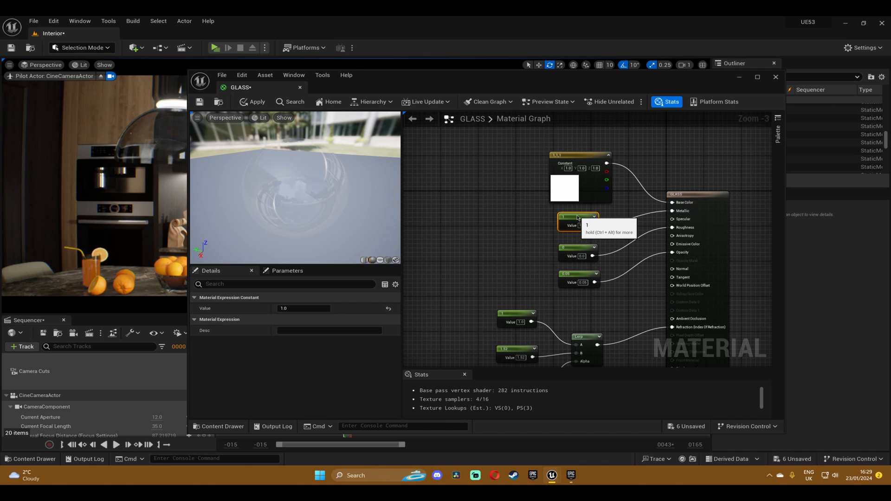
{"action": "left_click", "coordinate": [578, 249]}
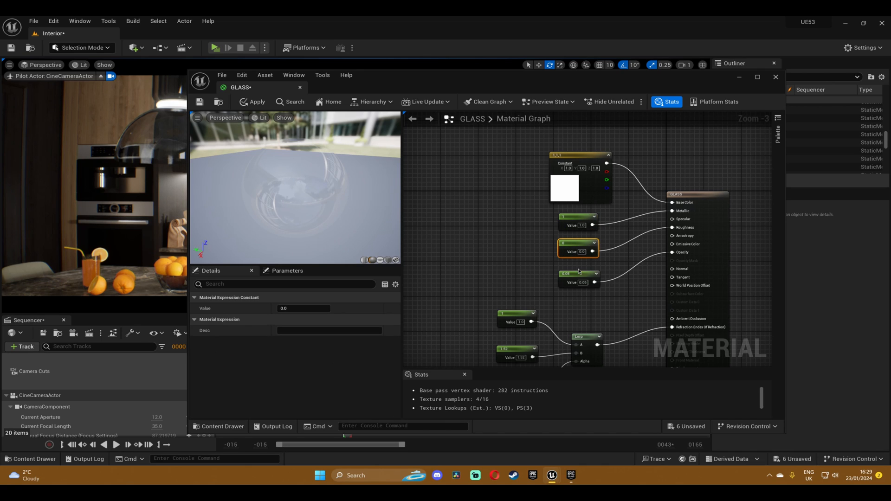
{"action": "left_click", "coordinate": [578, 278]}
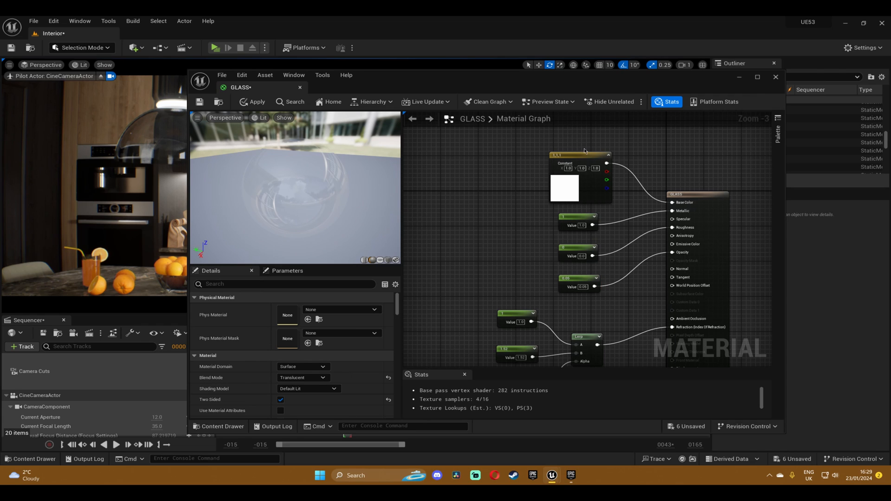
{"action": "left_click", "coordinate": [580, 188]}
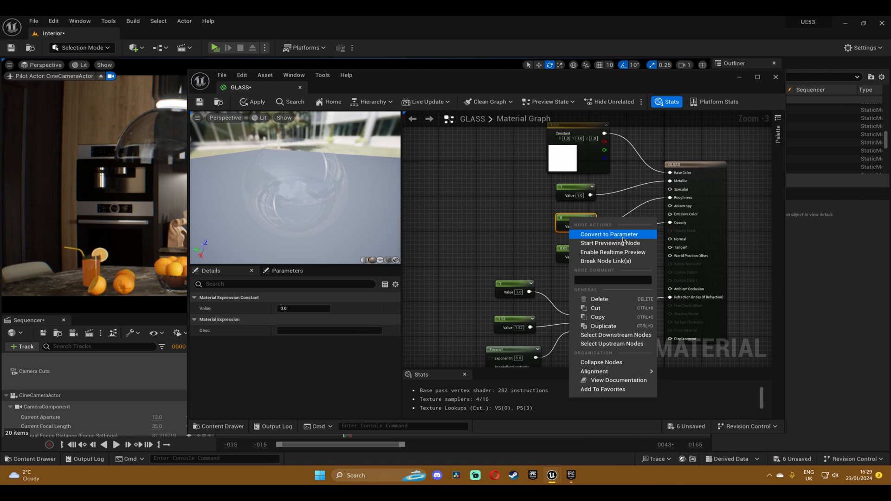
{"action": "left_click", "coordinate": [608, 234]}
{"action": "type", "text": "roughness"}
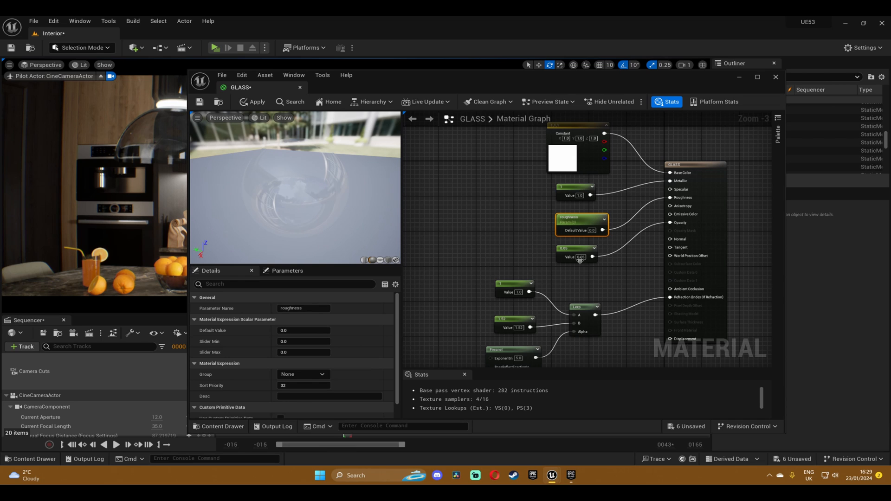
{"action": "left_click", "coordinate": [579, 250]}
{"action": "type", "text": "op"}
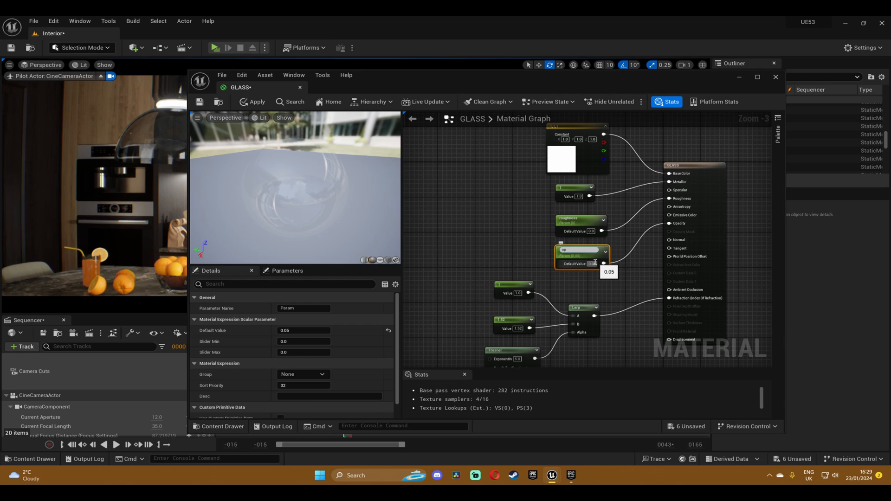
{"action": "left_click", "coordinate": [580, 250]}
{"action": "type", "text": "Opacity"}
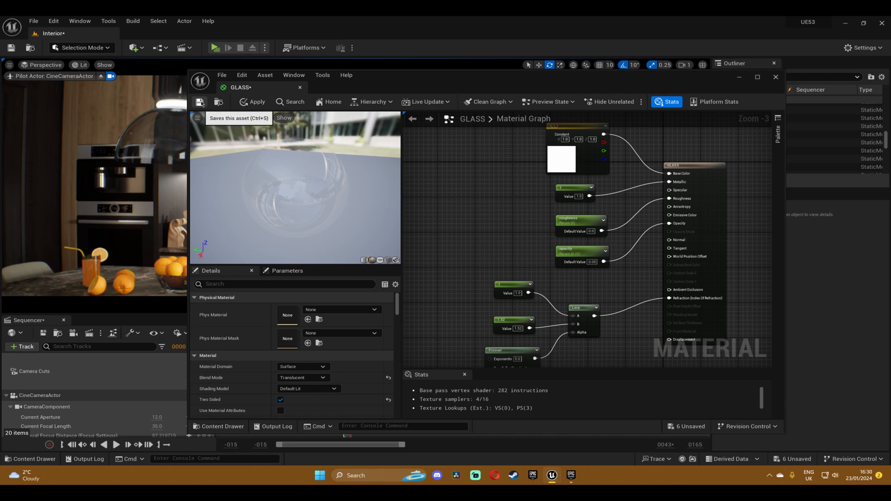
Save and apply the GLASS material, then close its editor.
{"action": "left_click", "coordinate": [200, 102]}
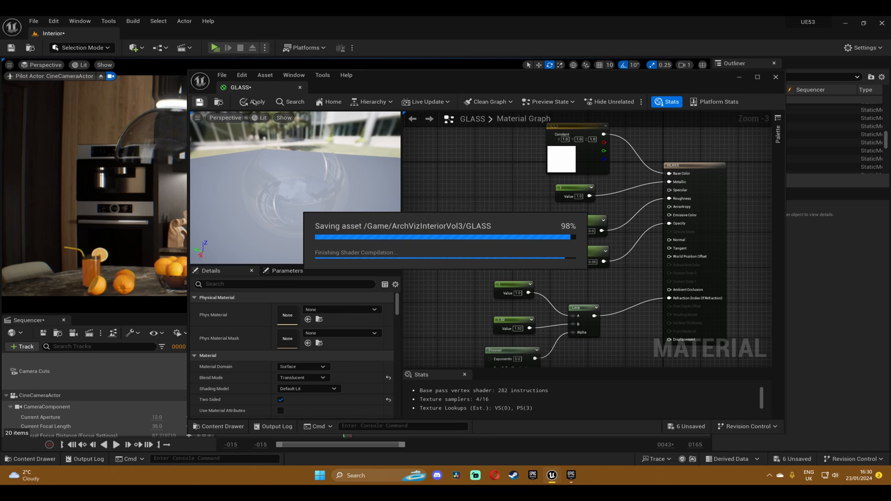
{"action": "left_click", "coordinate": [255, 101]}
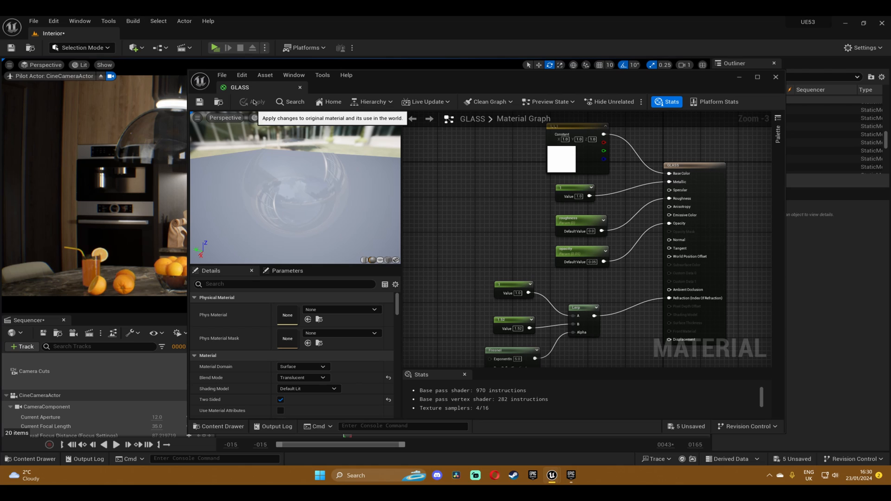
{"action": "mouse_move", "coordinate": [775, 80]}
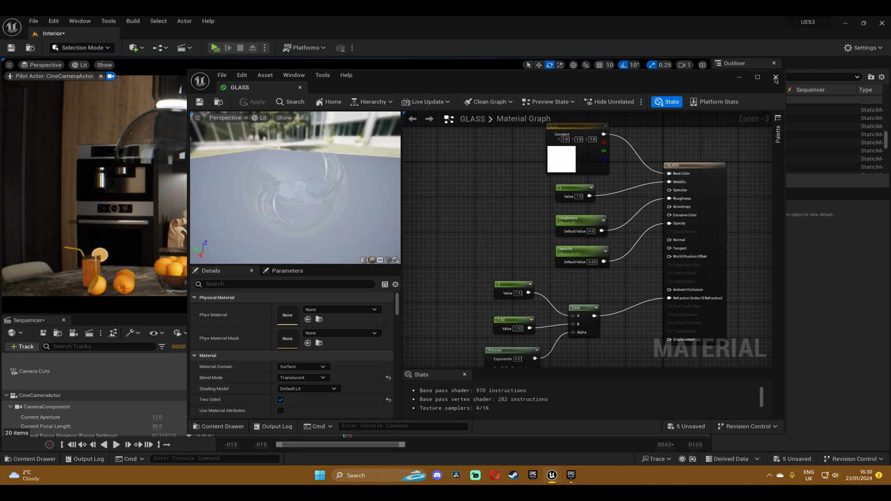
{"action": "left_click", "coordinate": [775, 76]}
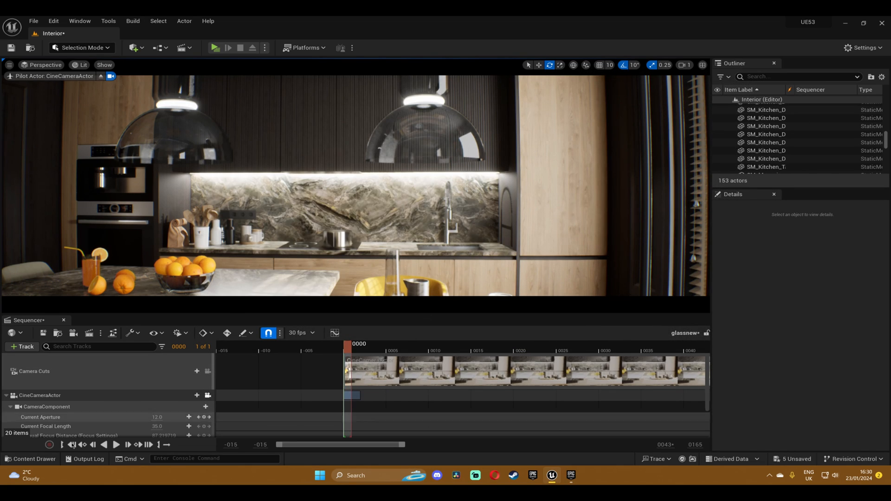
Create a GLASS_Inst material instance from GLASS in the Content Drawer.
{"action": "left_click", "coordinate": [32, 459]}
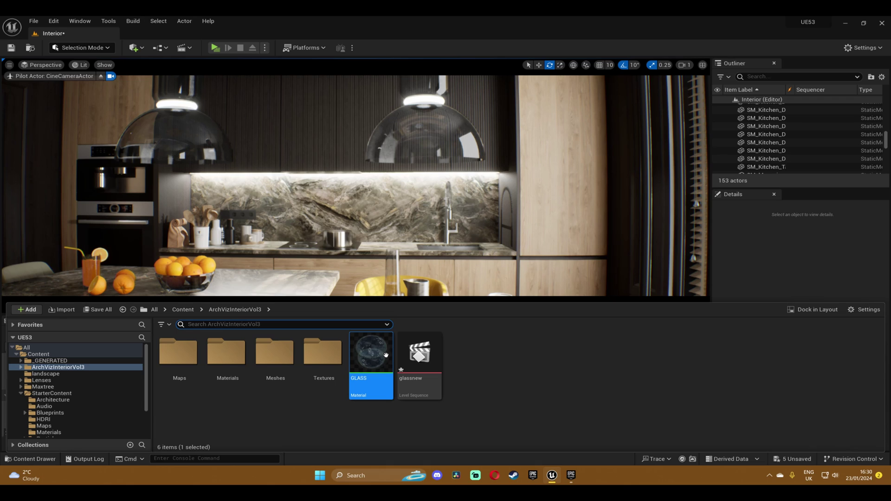
{"action": "right_click", "coordinate": [371, 352]}
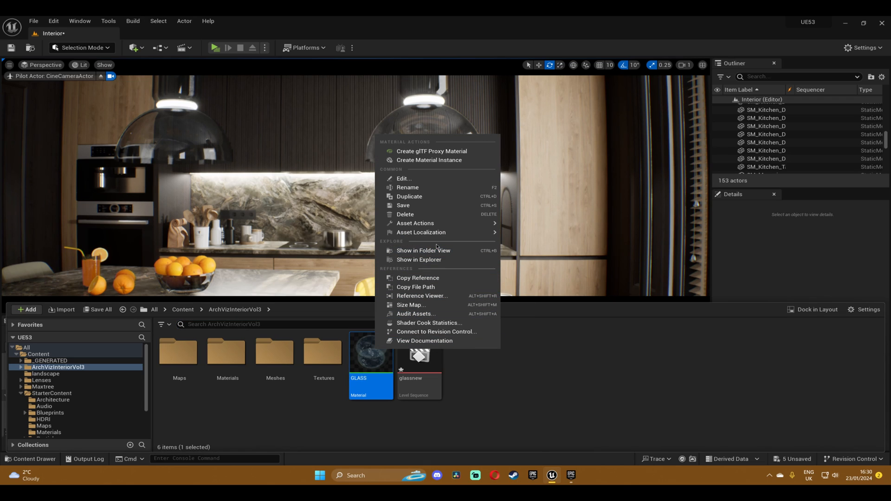
{"action": "left_click", "coordinate": [430, 160]}
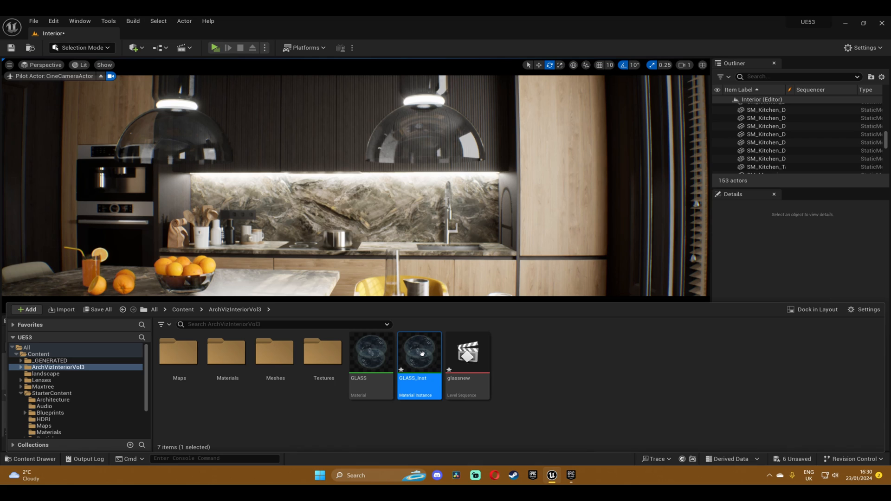
{"action": "mouse_move", "coordinate": [431, 356]}
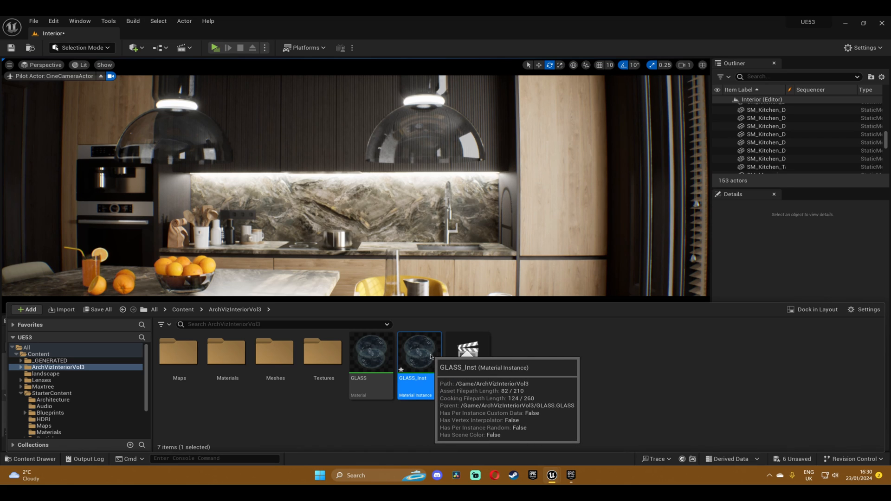
In GLASS_Inst, try opacity 0.5556, switch the override off, and close it.
{"action": "double_click", "coordinate": [420, 352]}
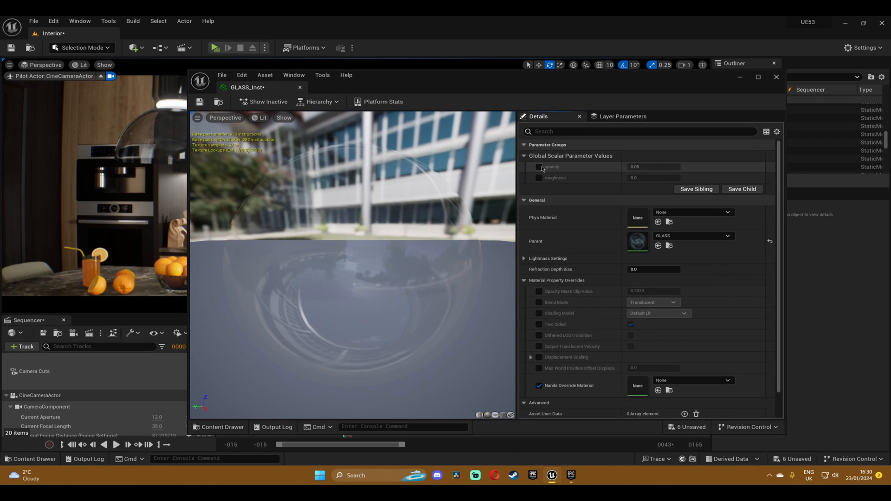
{"action": "left_click", "coordinate": [539, 166]}
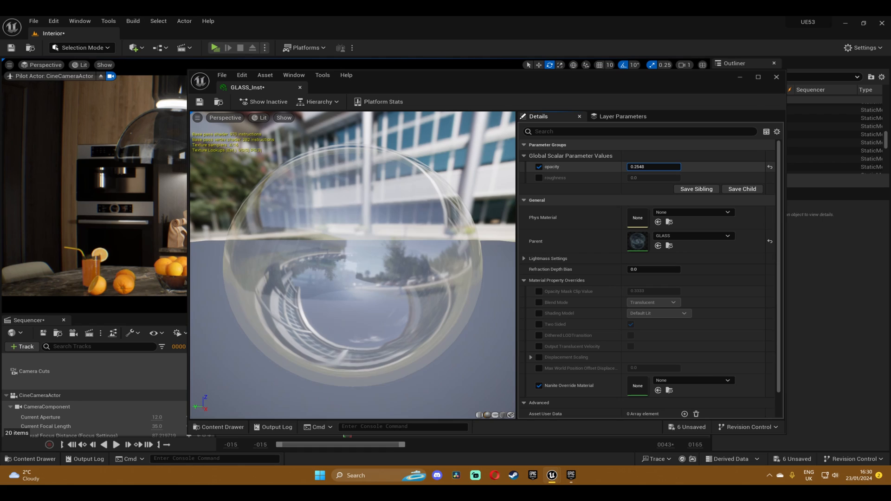
{"action": "type", "text": "0.5556"}
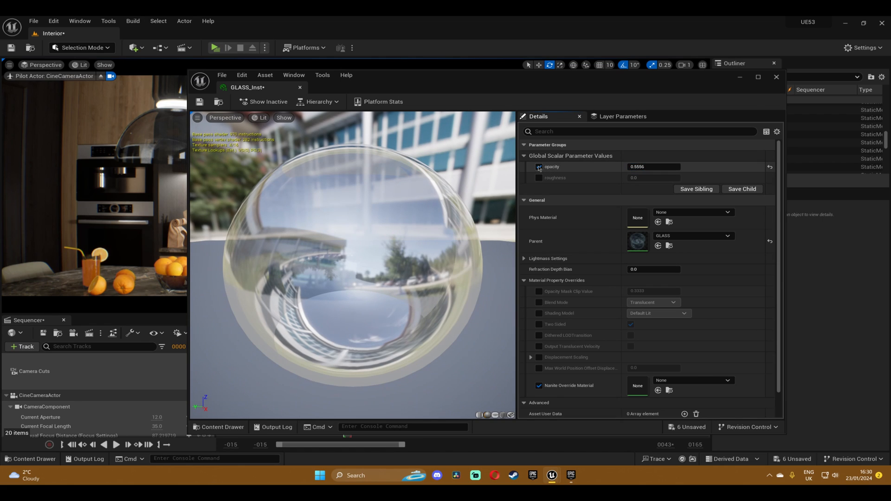
{"action": "left_click", "coordinate": [538, 167]}
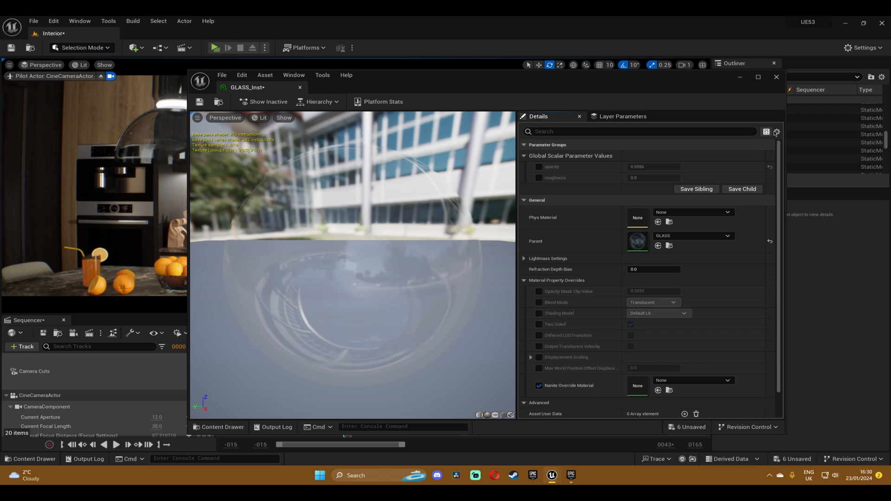
{"action": "left_click", "coordinate": [776, 77]}
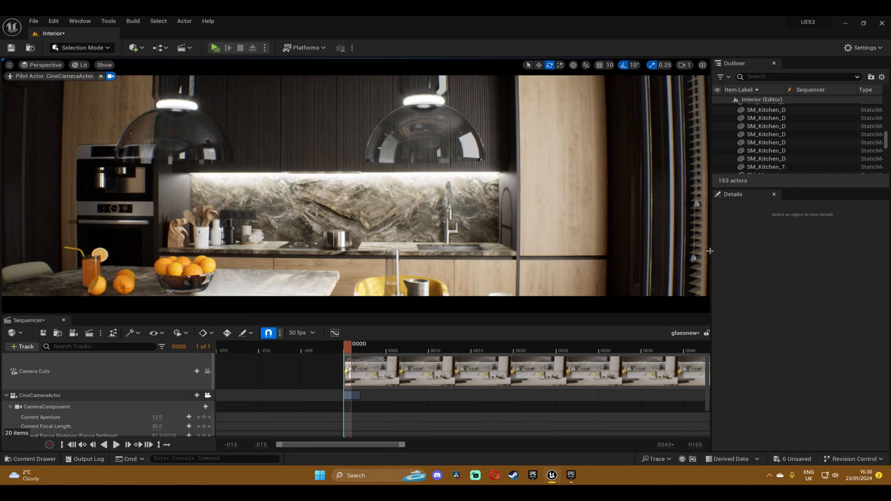
Select the ceiling lamp and confirm it uses the MI_Ceiling_Lamp_Glass material.
{"action": "left_click", "coordinate": [423, 131]}
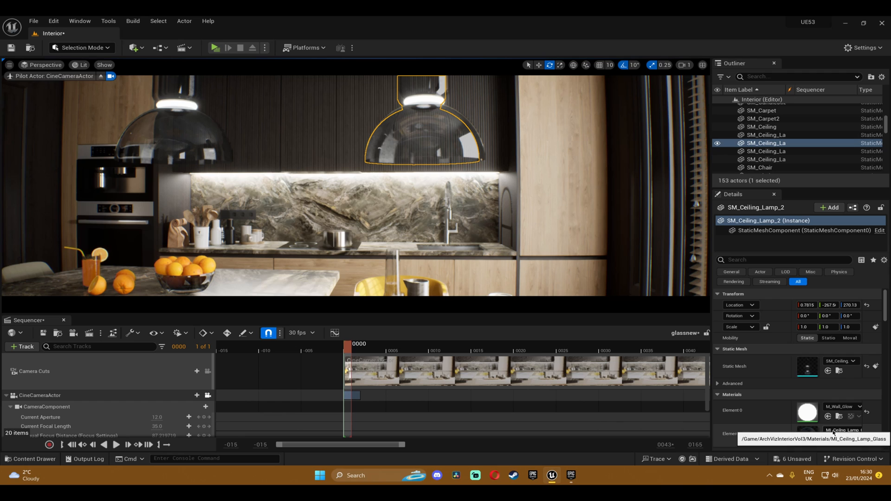
{"action": "scroll", "scroll_direction": "down", "scroll_amount": 3}
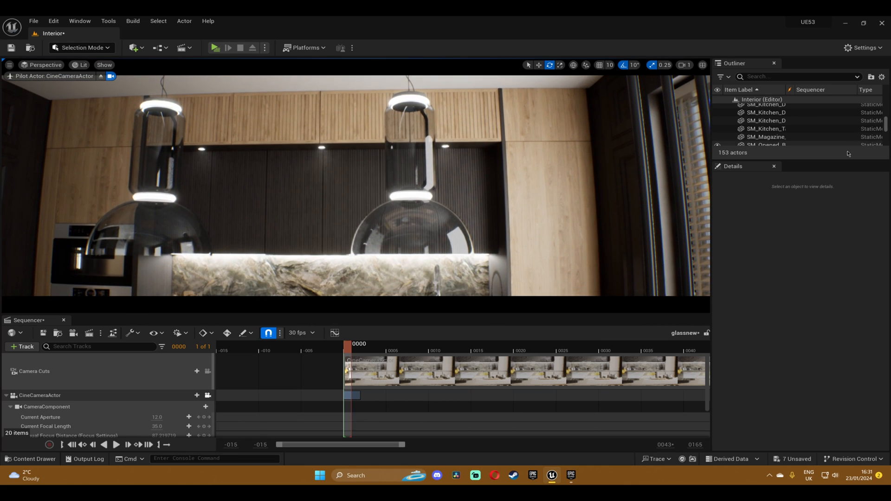
{"action": "scroll", "scroll_direction": "down", "scroll_amount": 3}
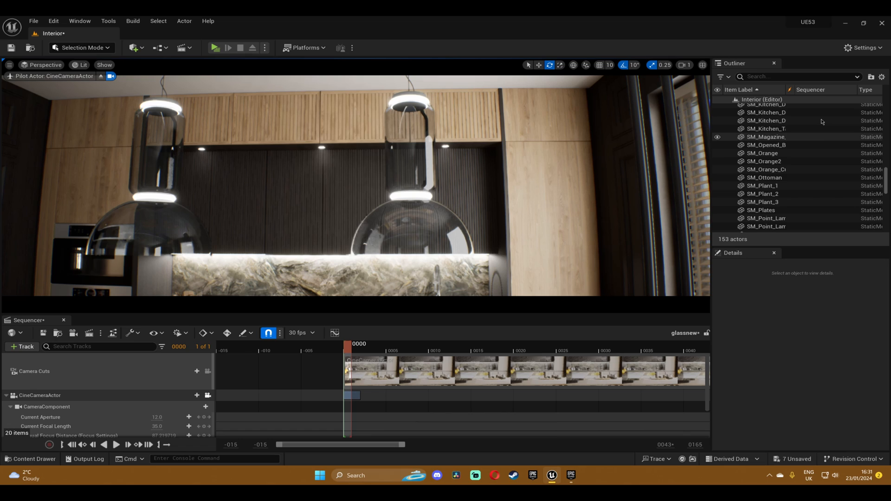
Select PostProcessVolume via an Outliner 'post' search and filter Details by 'tra' for Translucency Type.
{"action": "left_click", "coordinate": [796, 76]}
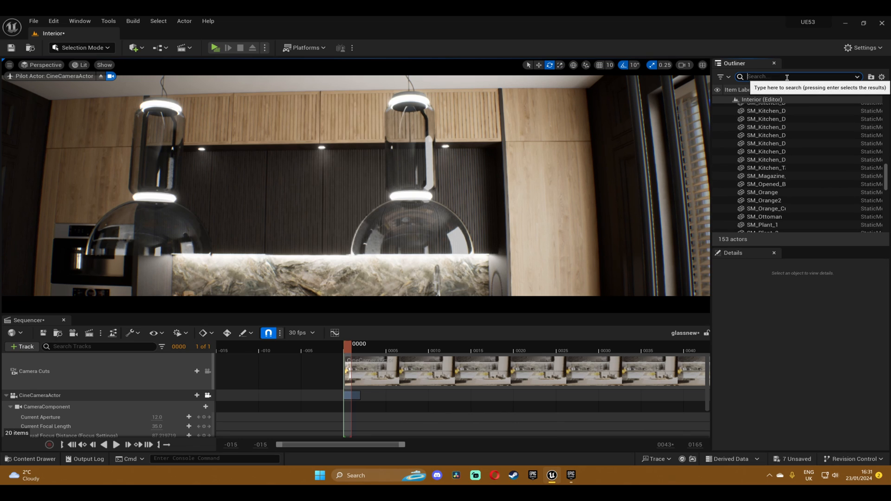
{"action": "type", "text": "post"}
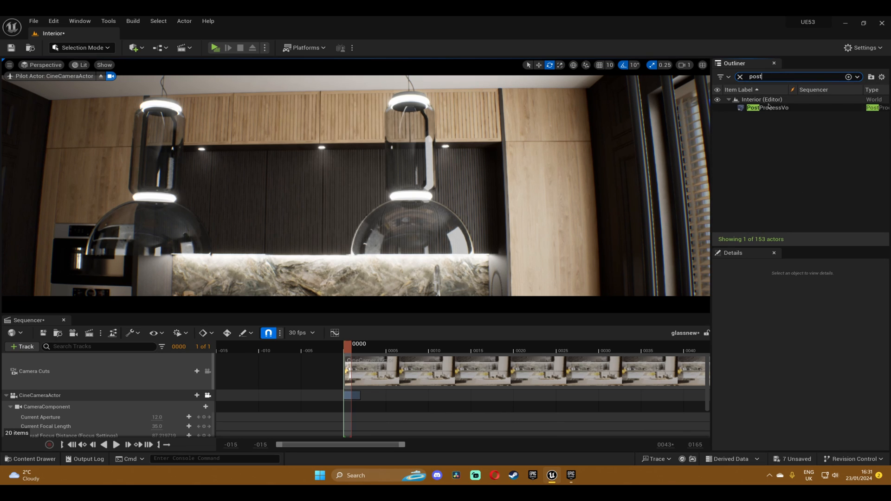
{"action": "left_click", "coordinate": [768, 107]}
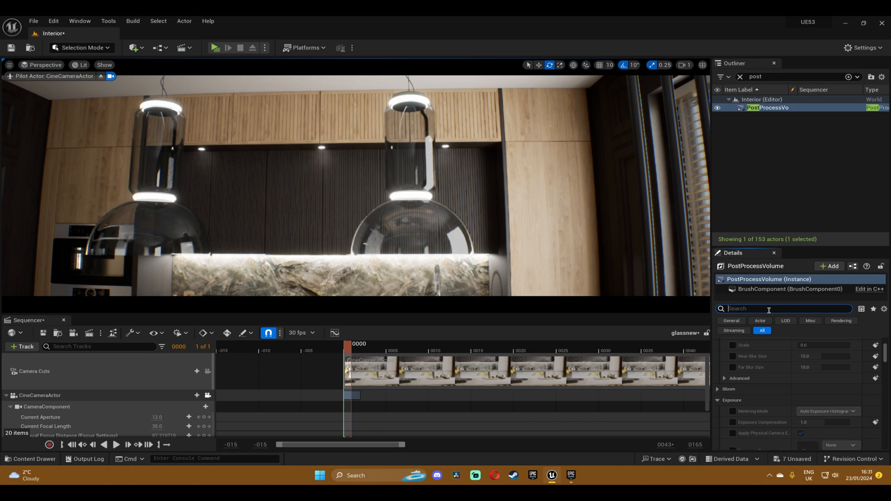
{"action": "type", "text": "translu"}
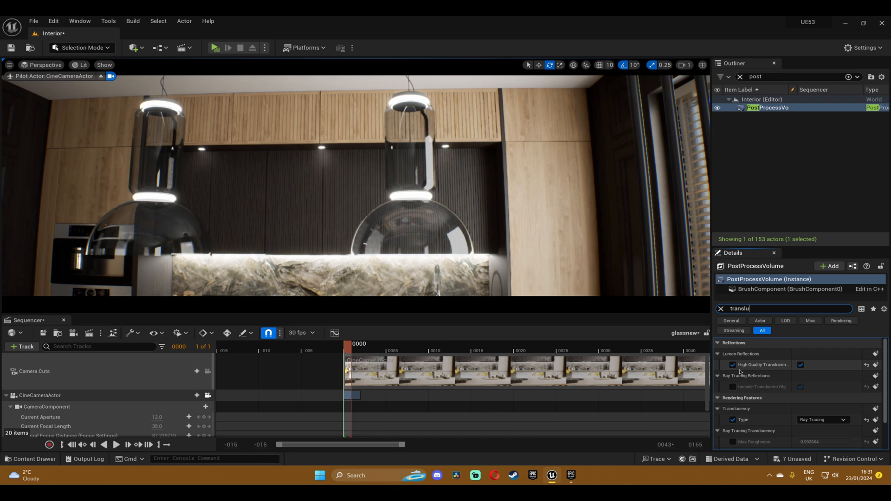
{"action": "left_click", "coordinate": [822, 420]}
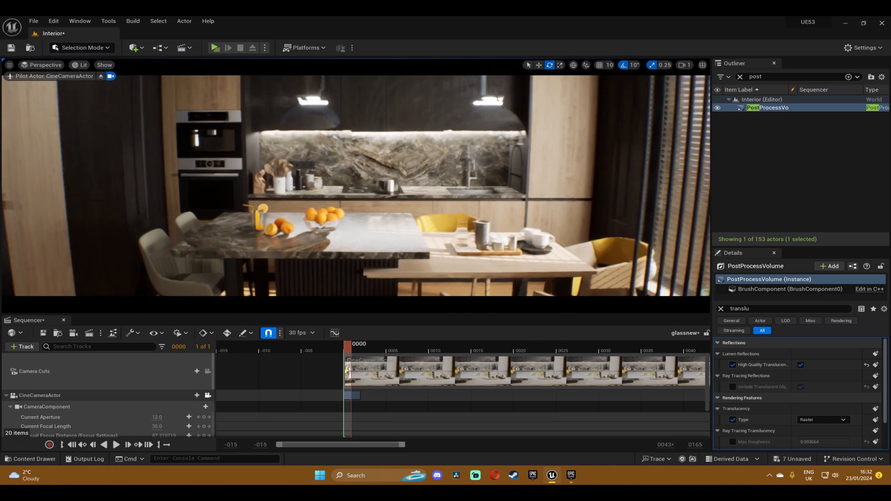
Set Translucency Type to Ray Tracing and Max. Refraction Rays to 12.
{"action": "left_click", "coordinate": [823, 419]}
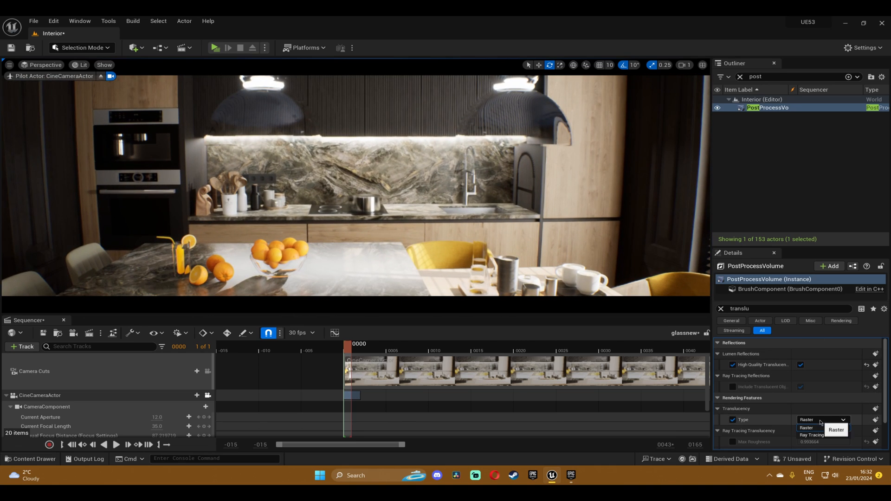
{"action": "left_click", "coordinate": [811, 435]}
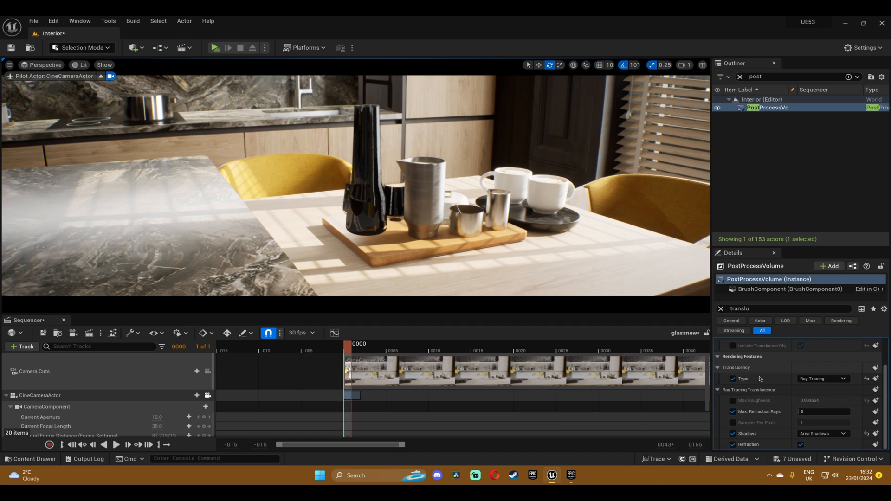
{"action": "triple_click", "coordinate": [823, 412]}
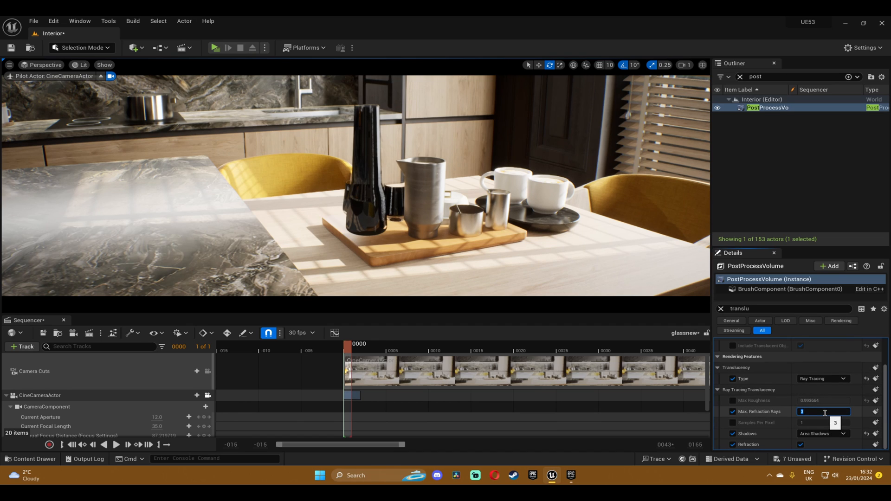
{"action": "type", "text": "8"}
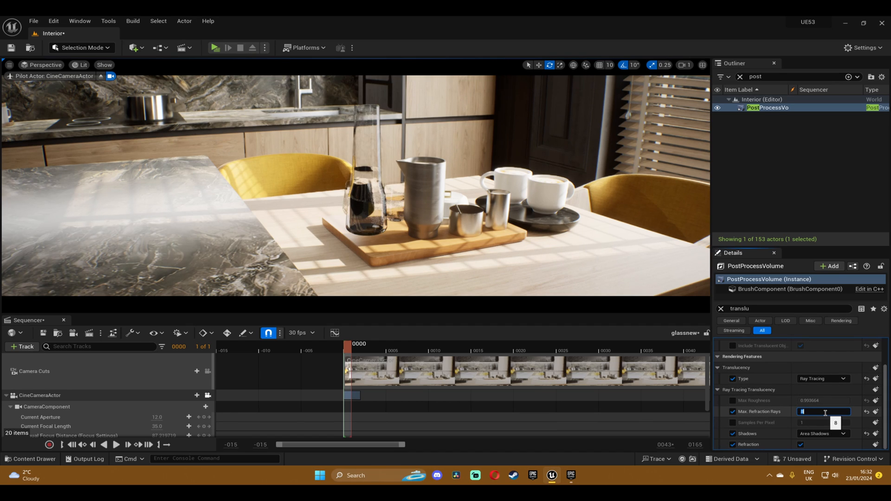
{"action": "type", "text": "12"}
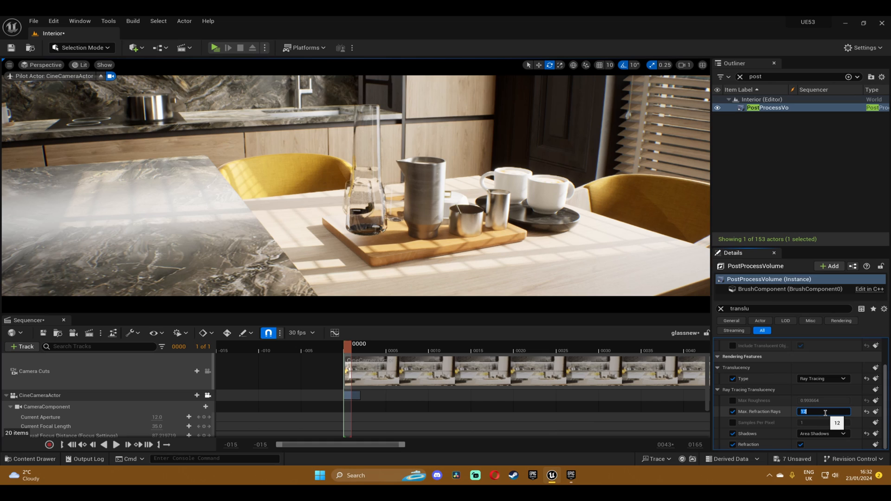